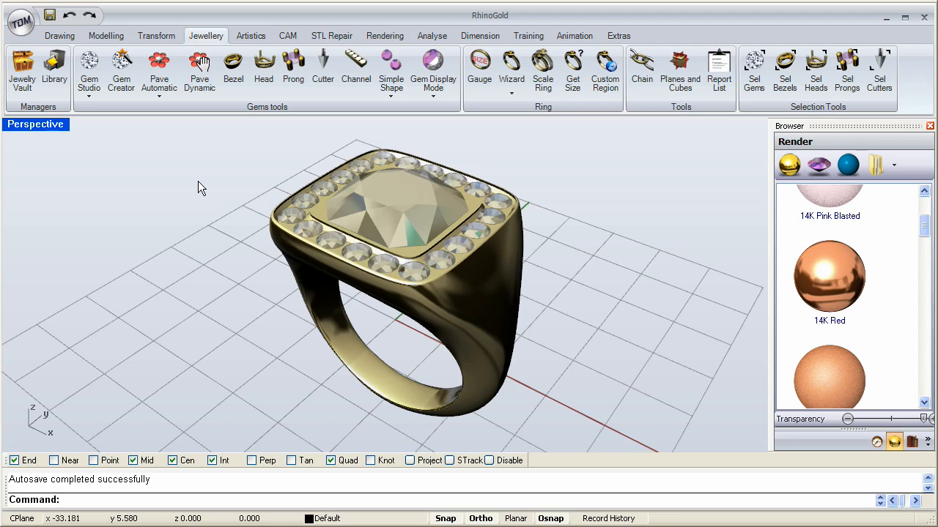
{"action": "mouse_move", "coordinate": [213, 189]}
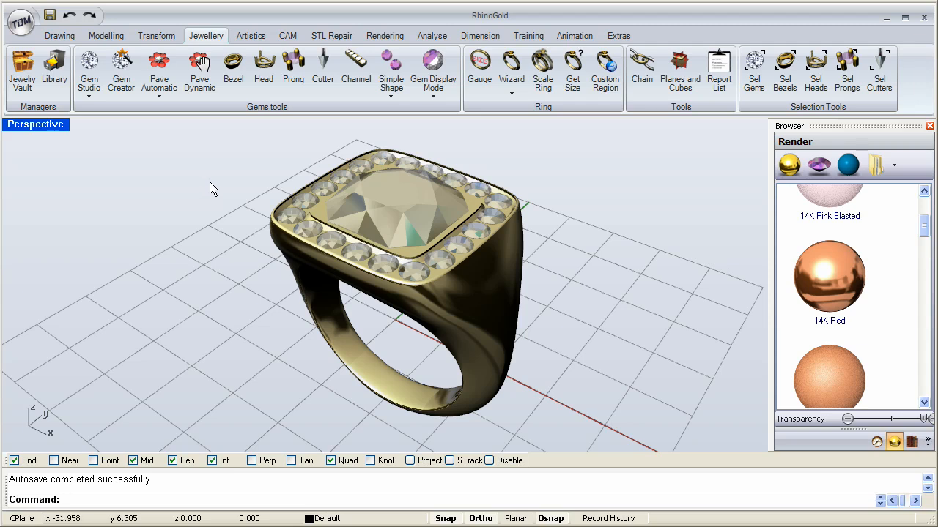
{"action": "mouse_move", "coordinate": [228, 195]}
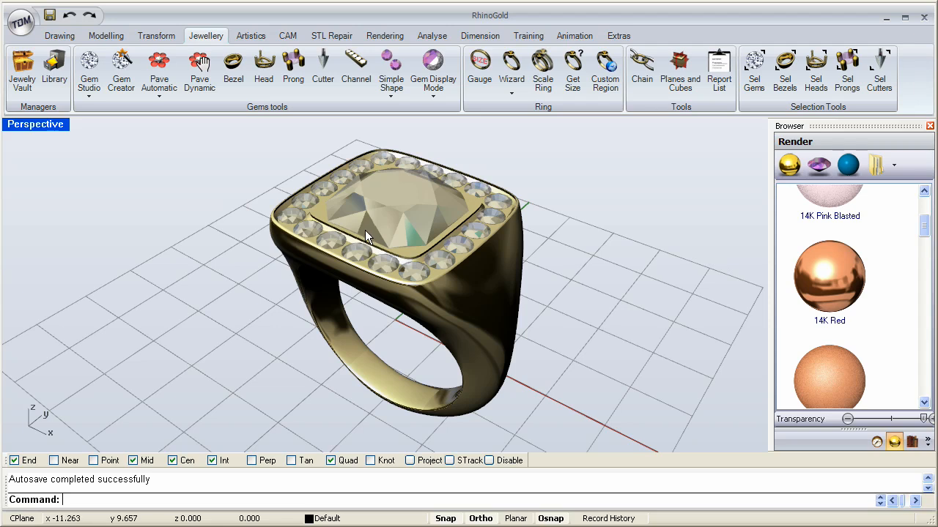
Orbit the ring around the large square centre stone to inspect it from several angles.
{"action": "left_click_drag", "start_coordinate": [367, 235], "coordinate": [436, 250]}
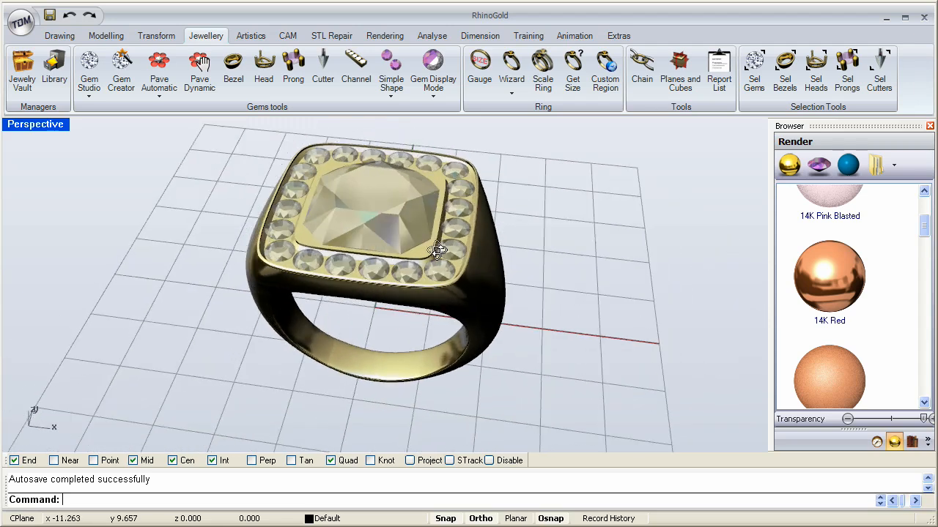
{"action": "left_click_drag", "start_coordinate": [435, 251], "coordinate": [370, 259]}
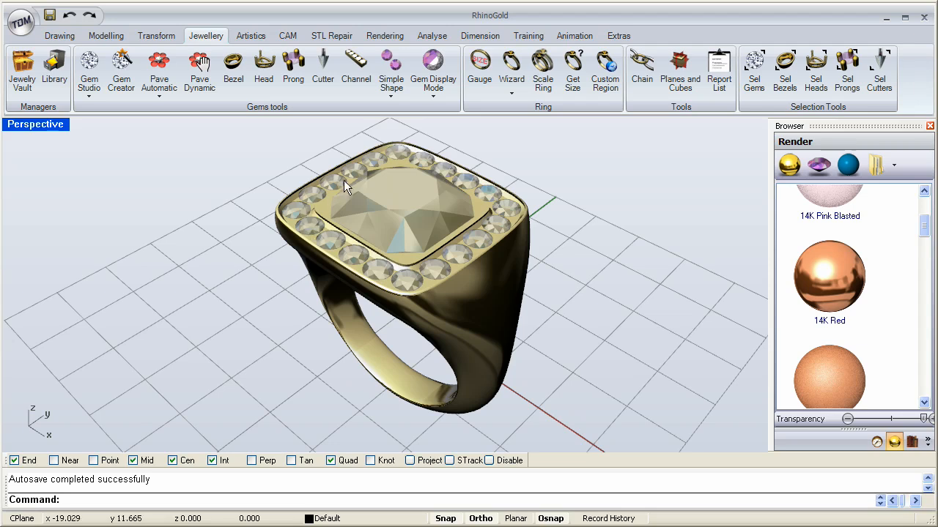
{"action": "mouse_move", "coordinate": [298, 223]}
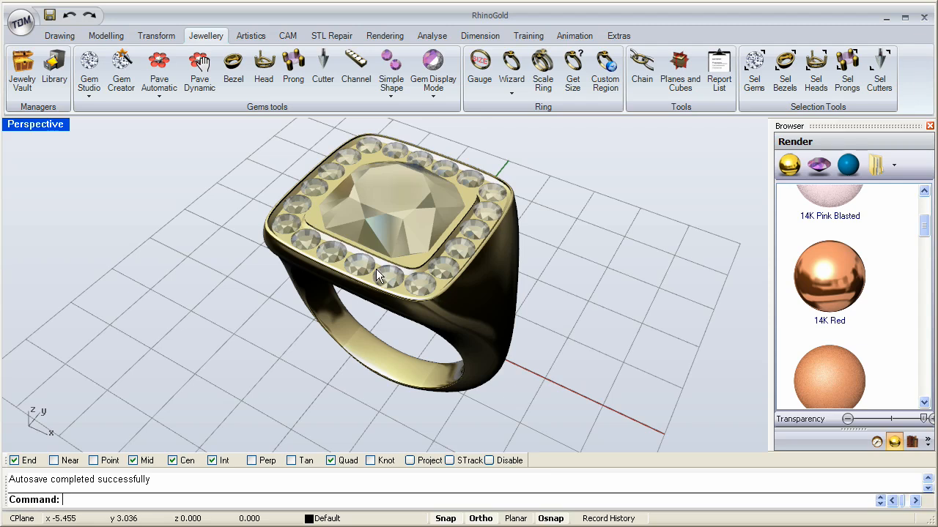
{"action": "mouse_move", "coordinate": [359, 254]}
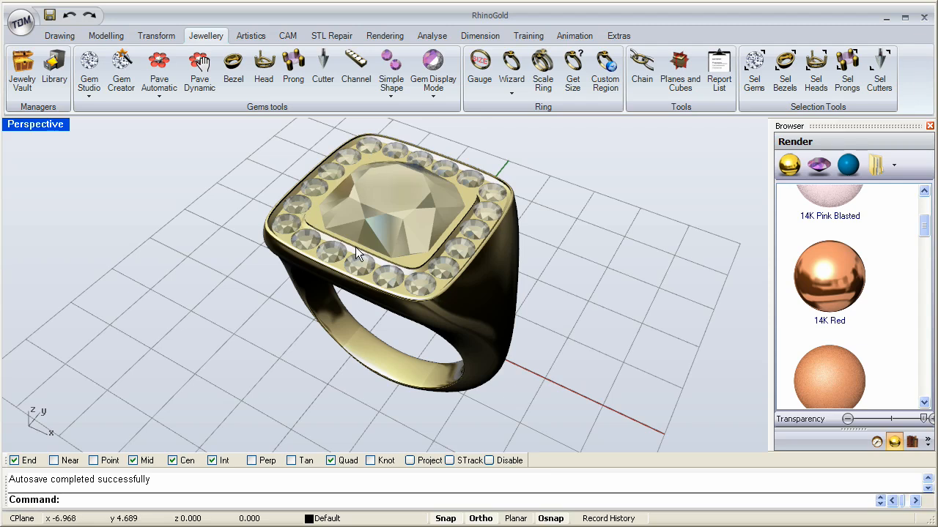
{"action": "mouse_move", "coordinate": [303, 230]}
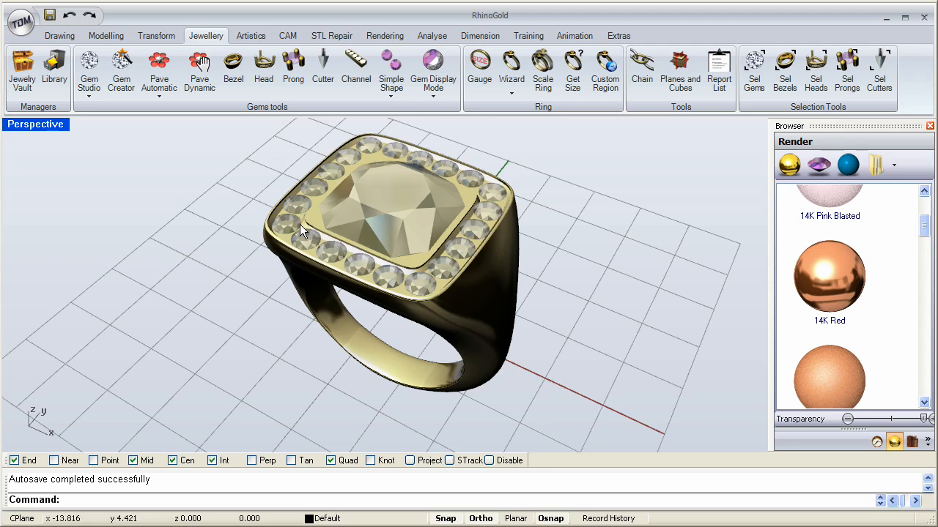
{"action": "mouse_move", "coordinate": [388, 267]}
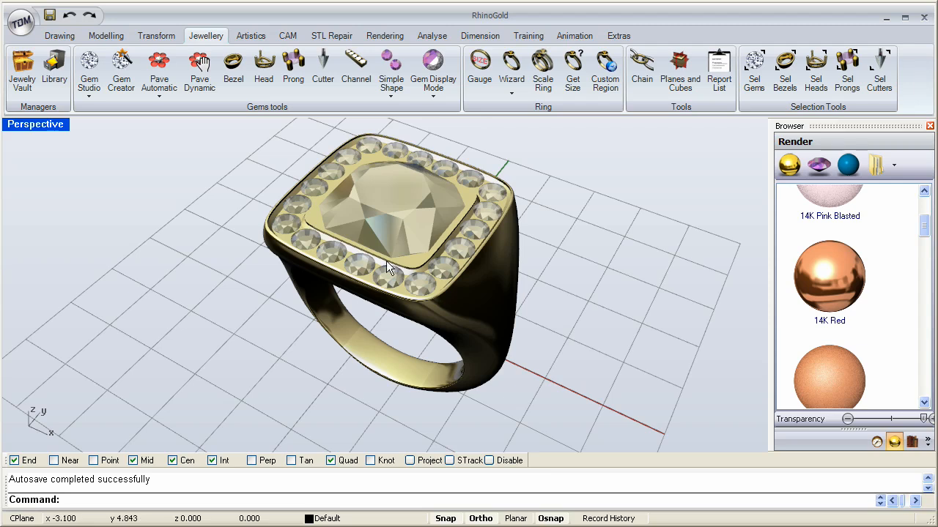
{"action": "mouse_move", "coordinate": [400, 193]}
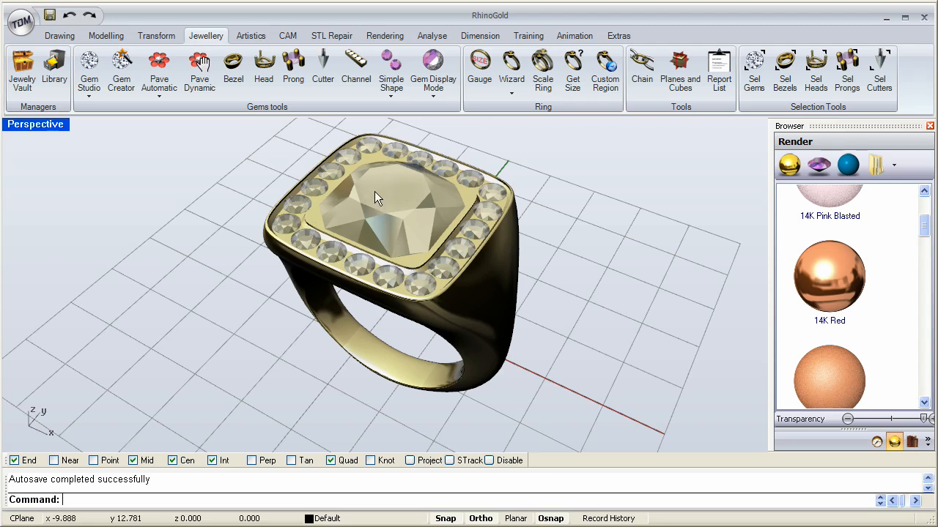
{"action": "mouse_move", "coordinate": [390, 199]}
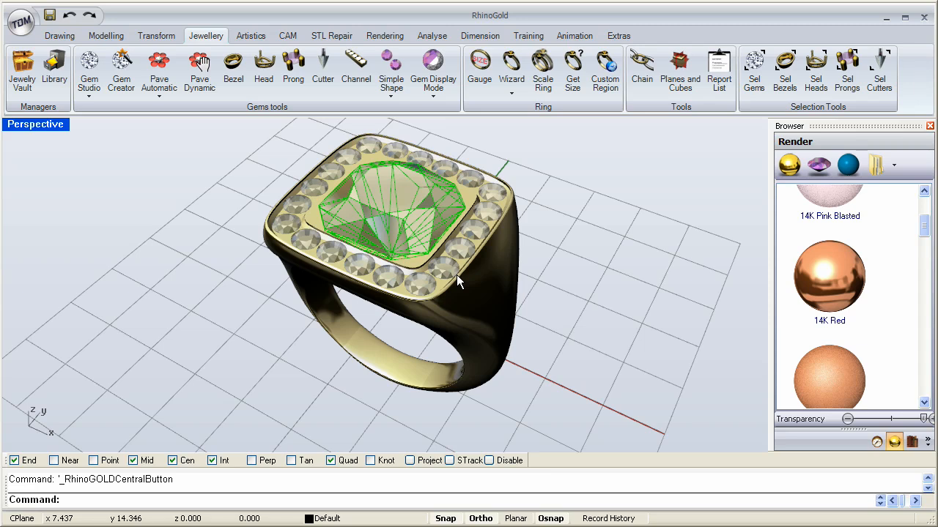
{"action": "mouse_move", "coordinate": [359, 319]}
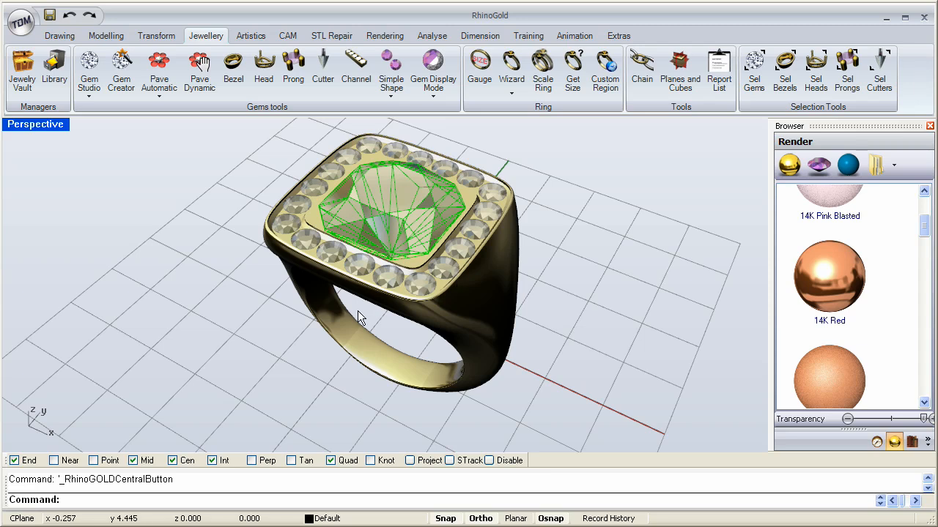
{"action": "mouse_move", "coordinate": [374, 321]}
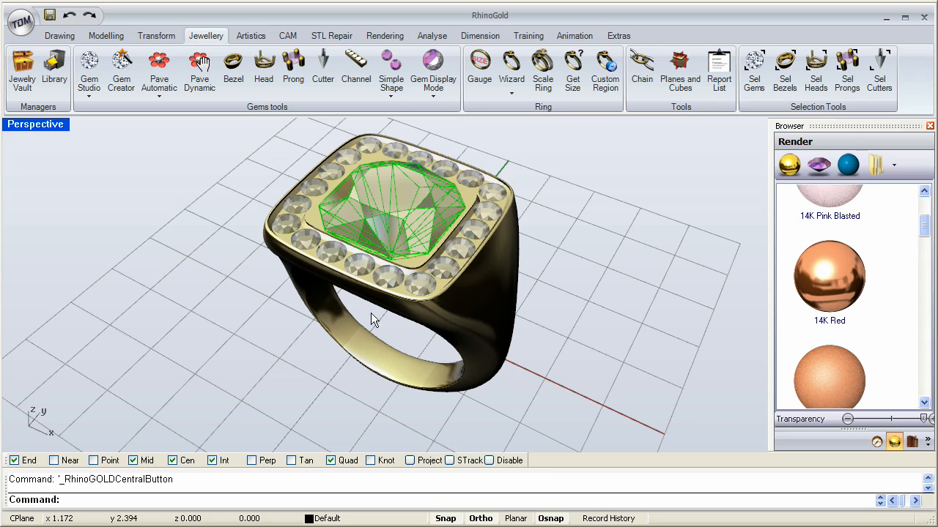
{"action": "mouse_move", "coordinate": [359, 307]}
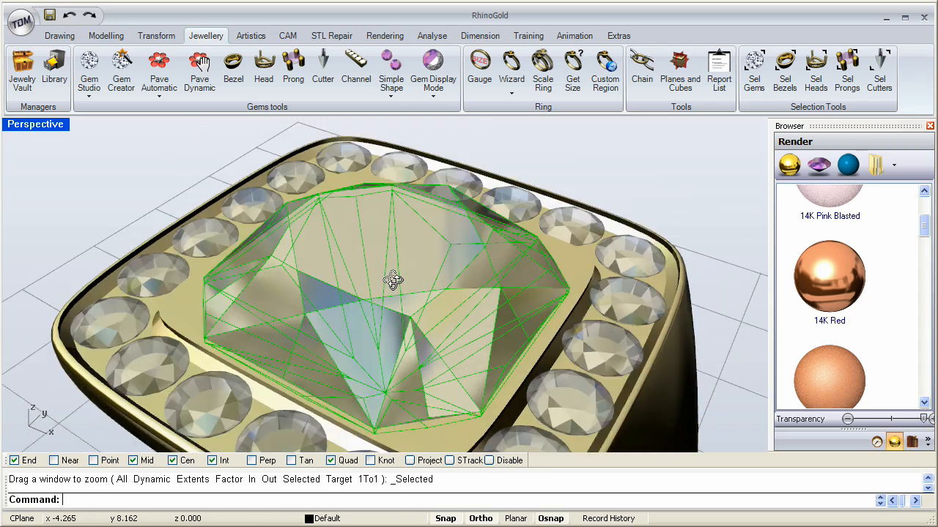
{"action": "left_click_drag", "start_coordinate": [392, 282], "coordinate": [388, 285]}
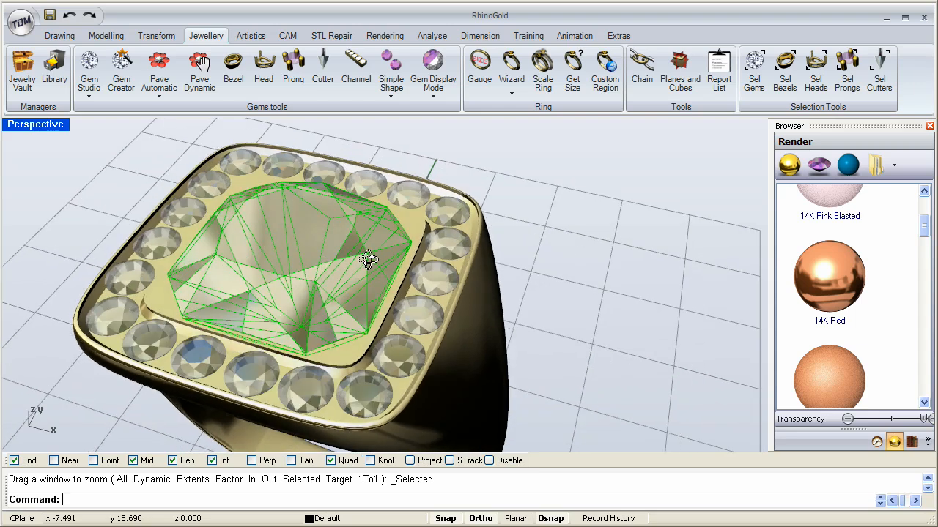
{"action": "left_click_drag", "start_coordinate": [367, 263], "coordinate": [326, 238]}
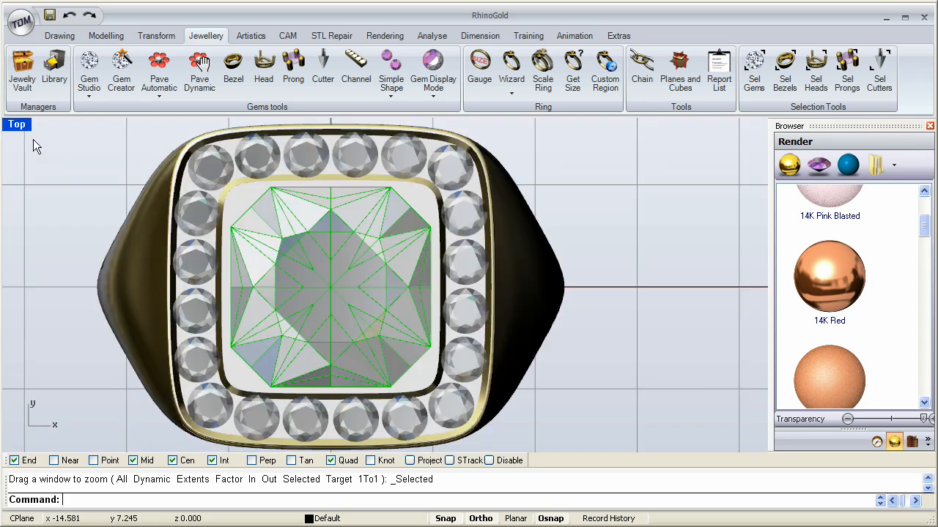
{"action": "mouse_move", "coordinate": [357, 305]}
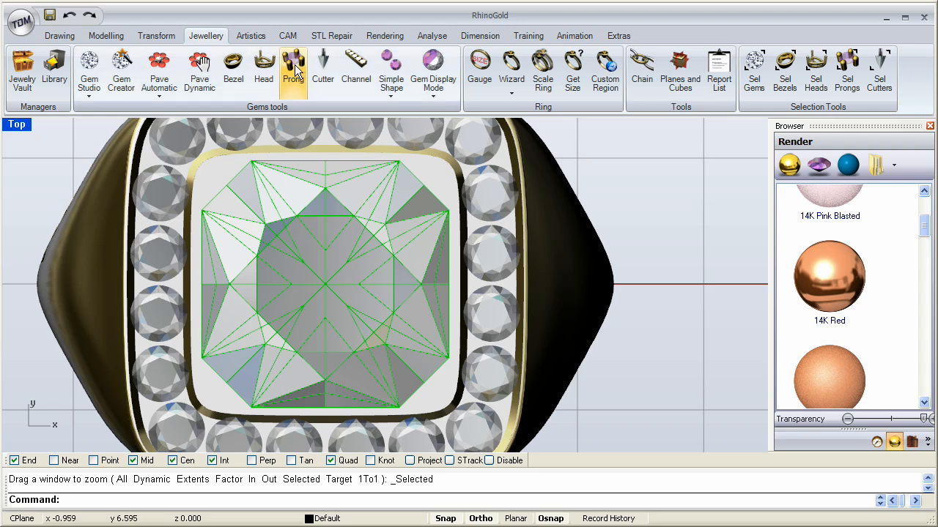
Start the Prong tool from the Jewellery tab to add prongs to a stone.
{"action": "left_click", "coordinate": [293, 66]}
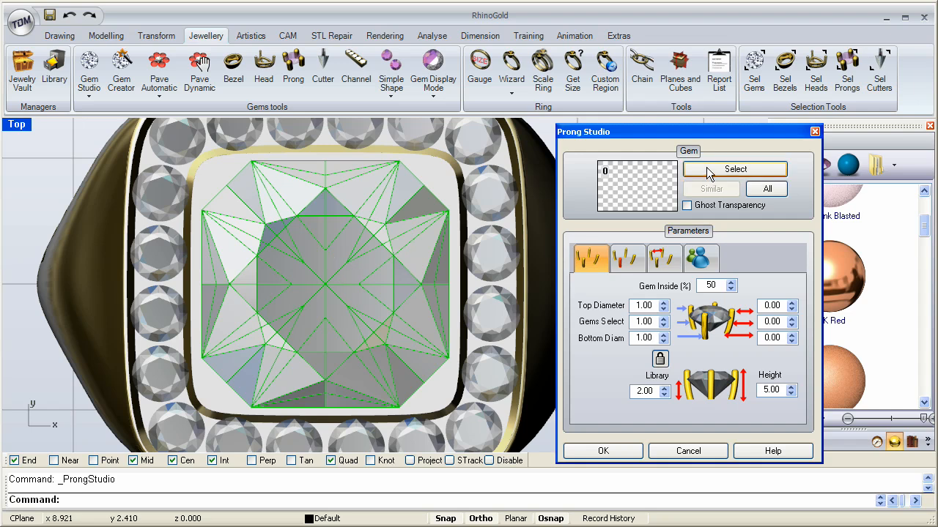
Pick the centre stone as the gem for Prong Studio, previewing four corner prongs.
{"action": "left_click", "coordinate": [733, 169]}
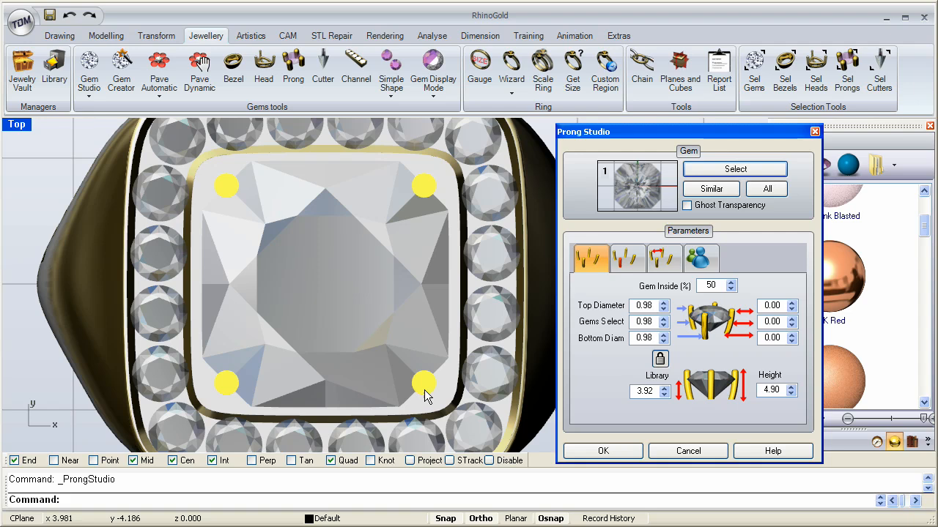
{"action": "mouse_move", "coordinate": [401, 173]}
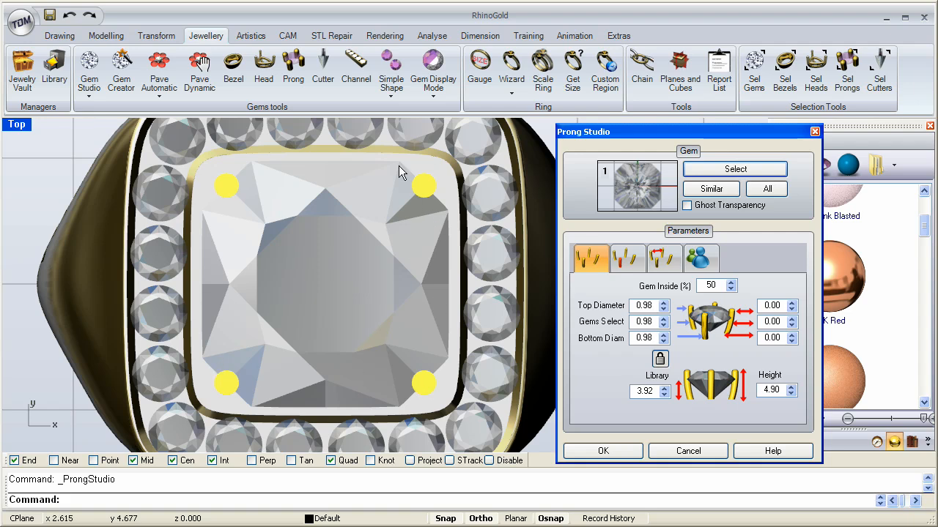
{"action": "mouse_move", "coordinate": [271, 210]}
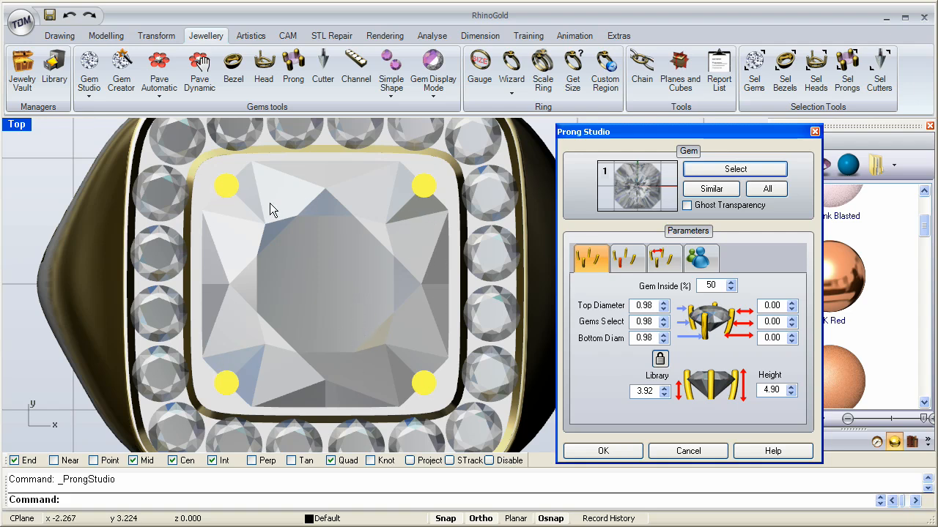
{"action": "mouse_move", "coordinate": [238, 200]}
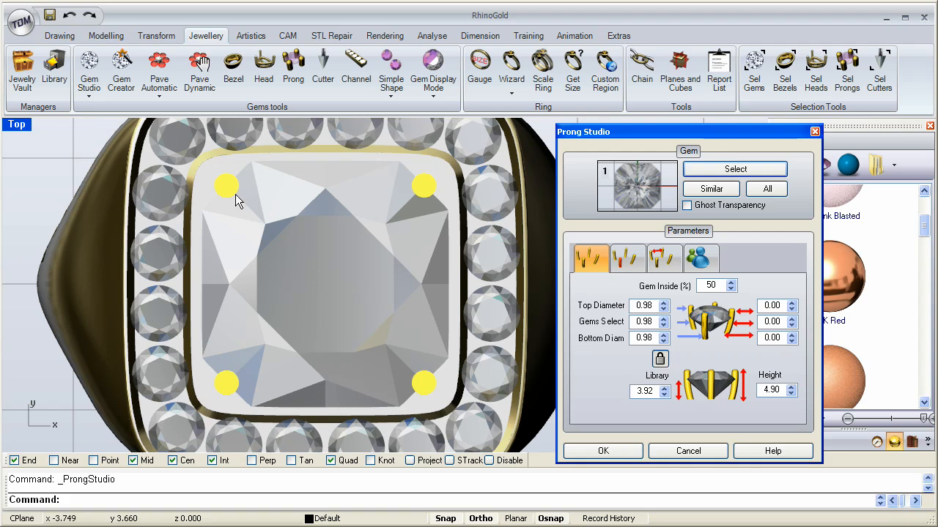
Keep 4 prongs on the centre stone and give them the rounded-top prong type.
{"action": "left_click", "coordinate": [627, 258]}
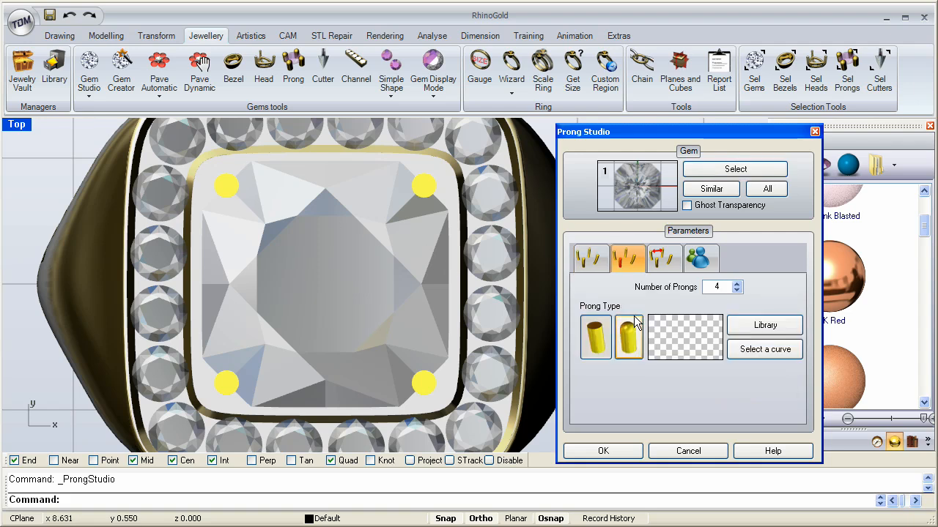
{"action": "left_click", "coordinate": [628, 337]}
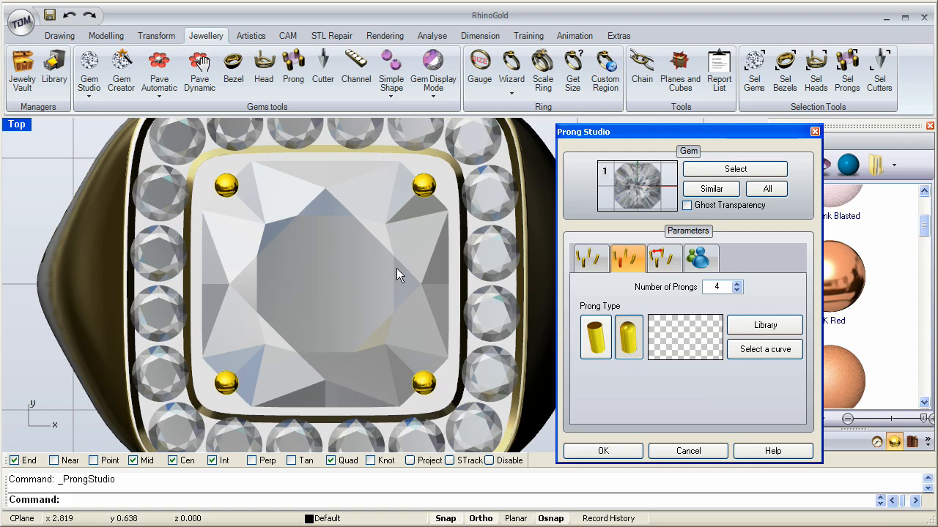
{"action": "left_click", "coordinate": [590, 257]}
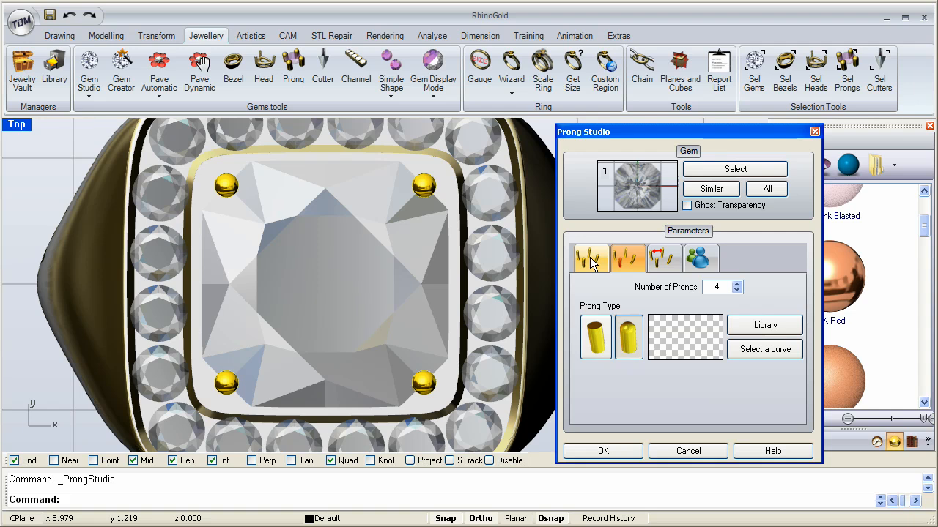
{"action": "left_click", "coordinate": [590, 258]}
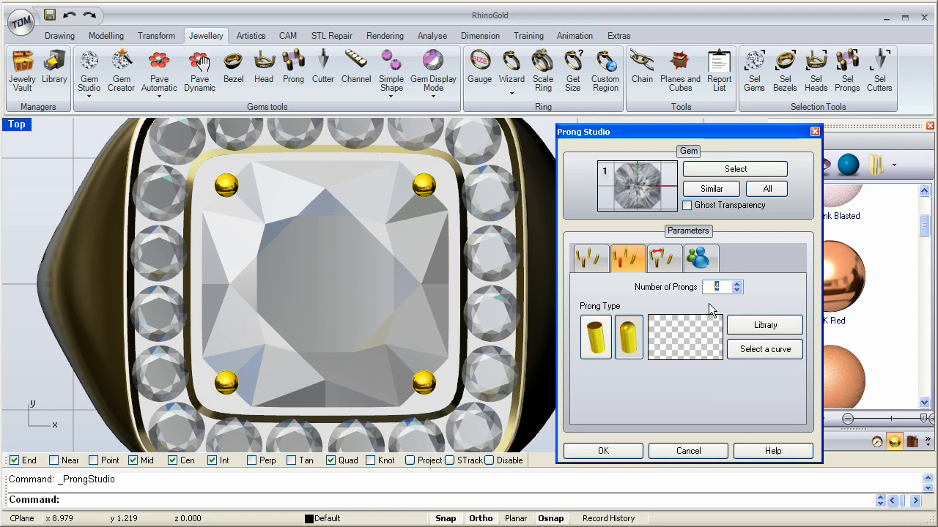
{"action": "mouse_move", "coordinate": [431, 192]}
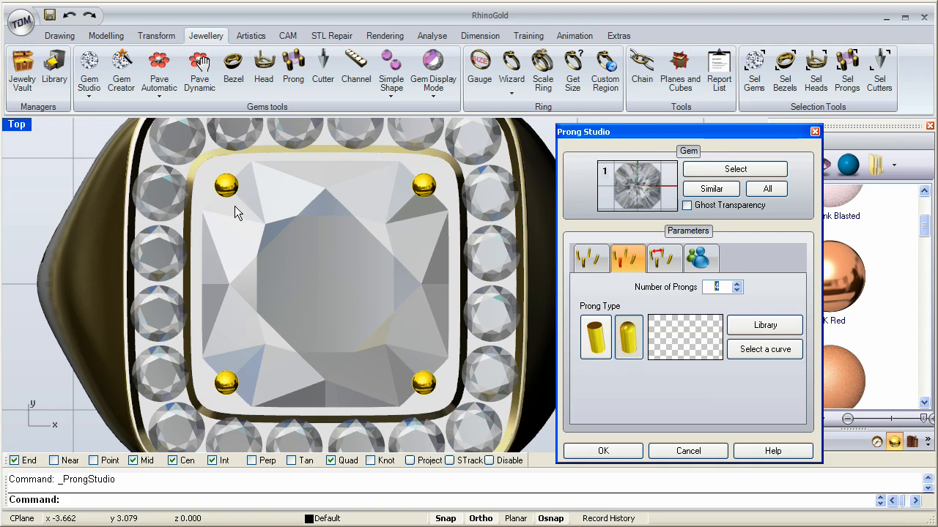
{"action": "left_click", "coordinate": [590, 258]}
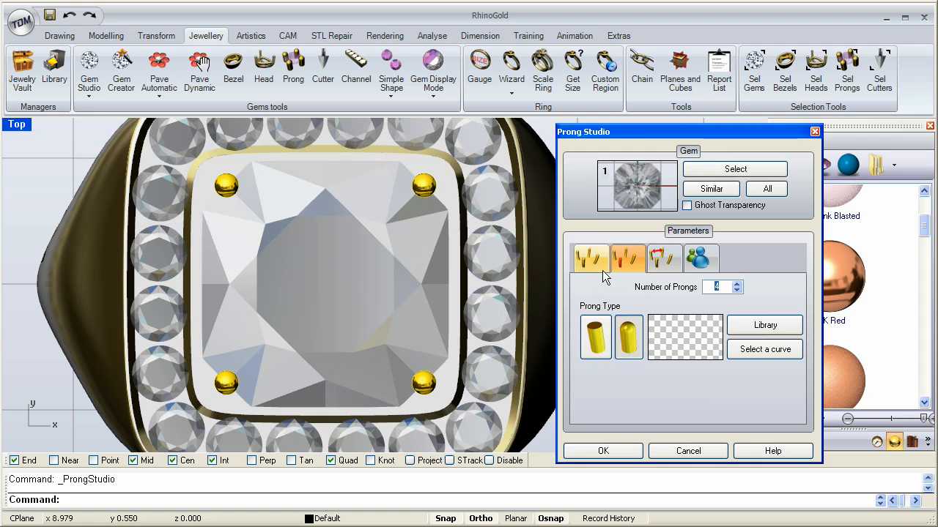
{"action": "left_click", "coordinate": [589, 258]}
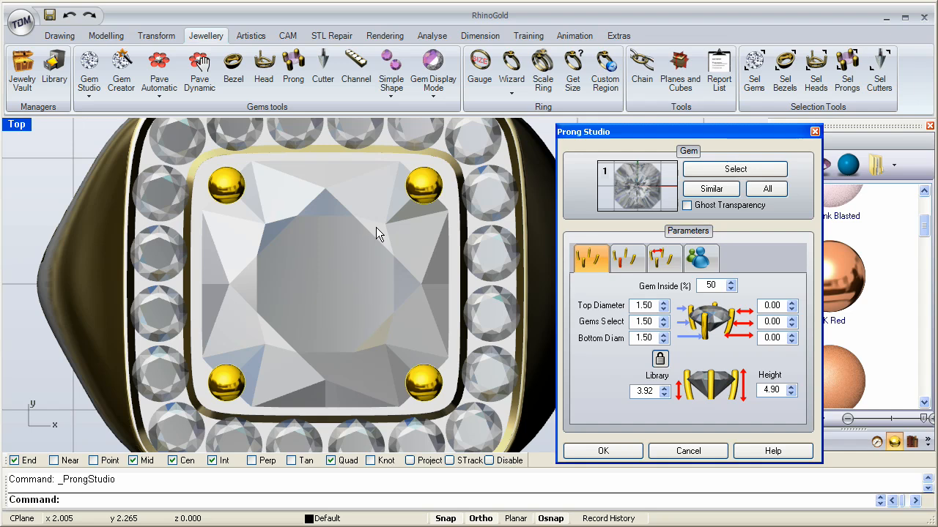
{"action": "mouse_move", "coordinate": [390, 223]}
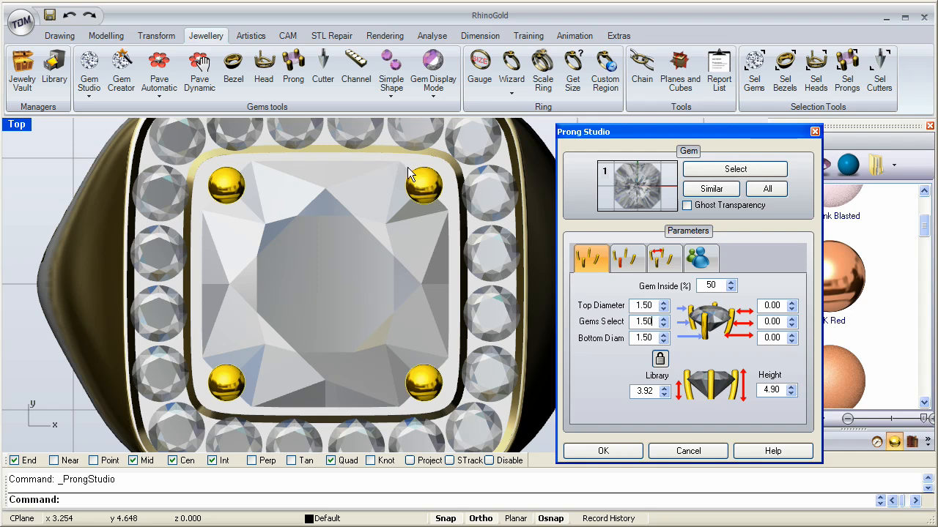
{"action": "mouse_move", "coordinate": [448, 203]}
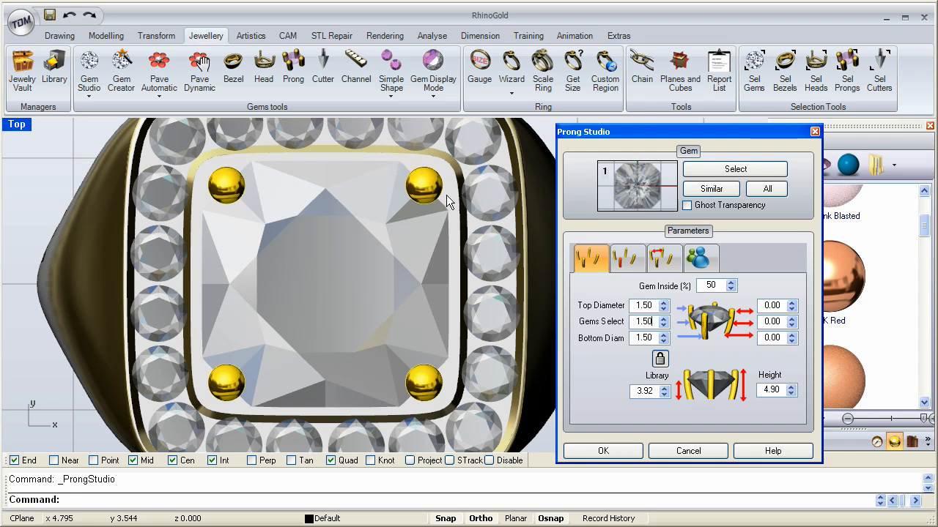
{"action": "mouse_move", "coordinate": [407, 169]}
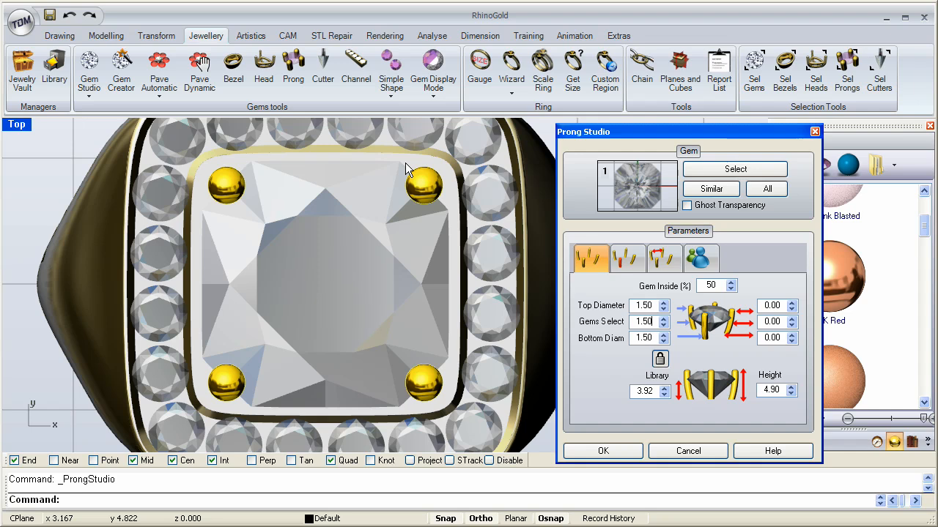
{"action": "mouse_move", "coordinate": [421, 182]}
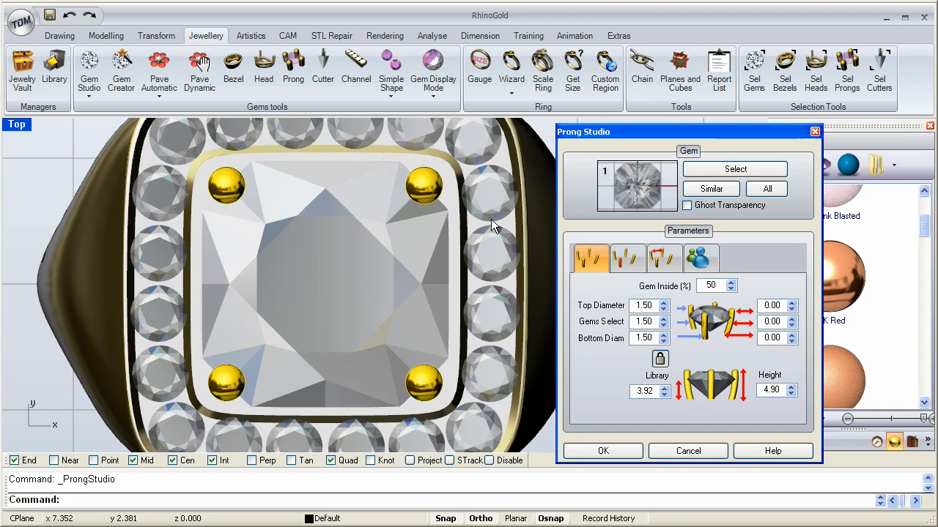
{"action": "mouse_move", "coordinate": [735, 295]}
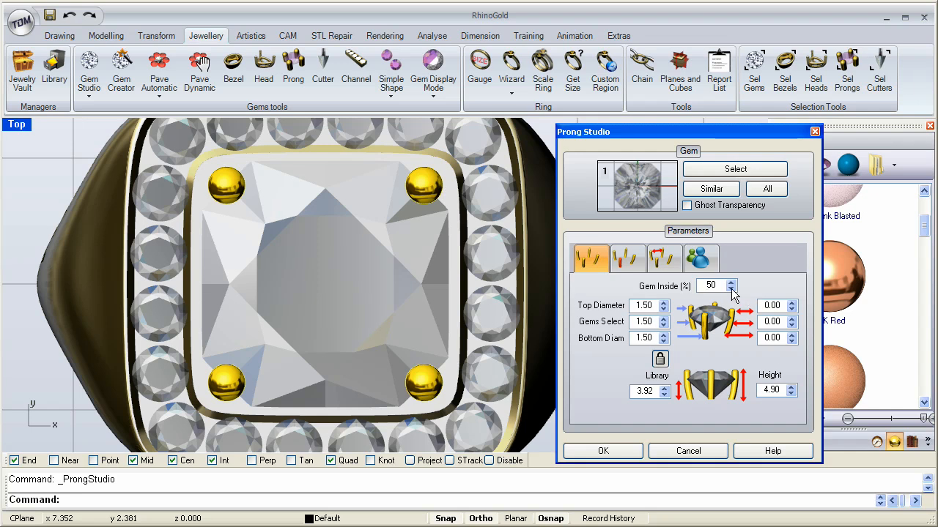
Lower Gem Inside from 50% to 35% so the stone sits higher in the prongs.
{"action": "left_click", "coordinate": [733, 290]}
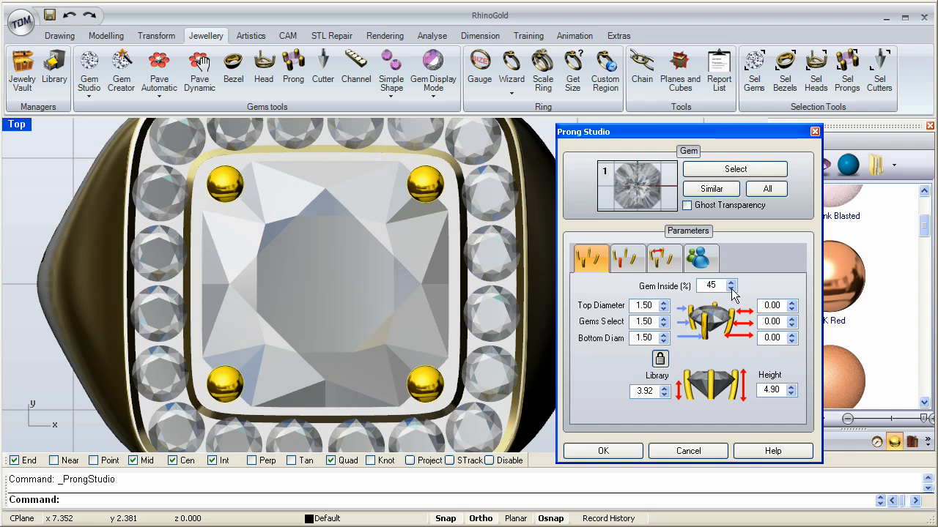
{"action": "left_click", "coordinate": [728, 290]}
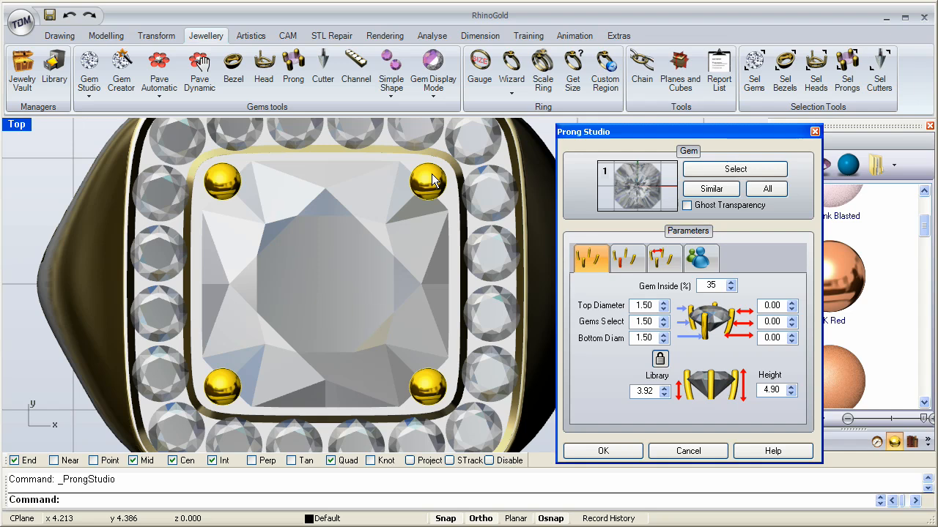
{"action": "mouse_move", "coordinate": [419, 203]}
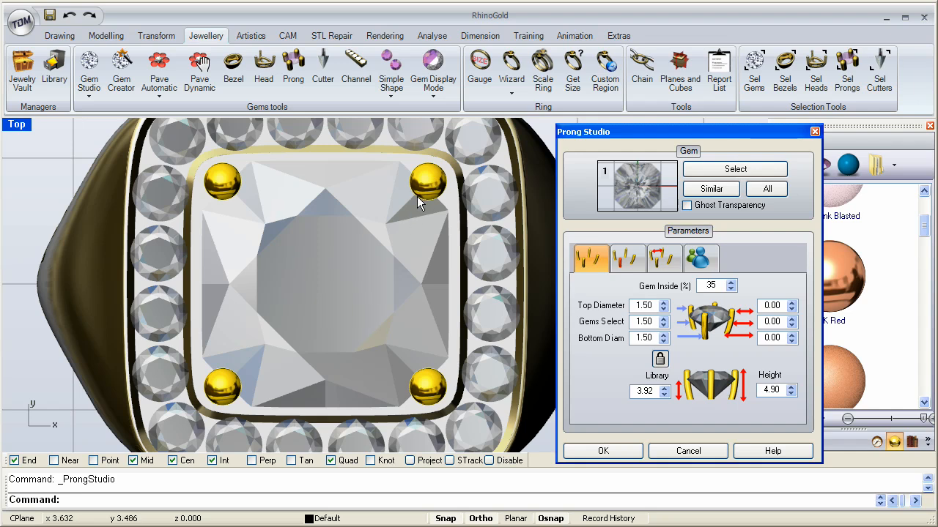
{"action": "mouse_move", "coordinate": [300, 224]}
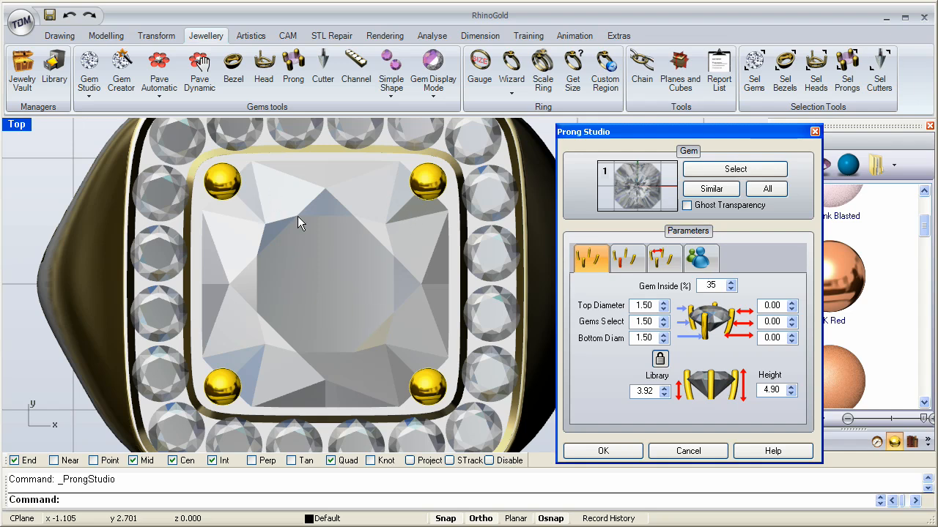
{"action": "mouse_move", "coordinate": [262, 201]}
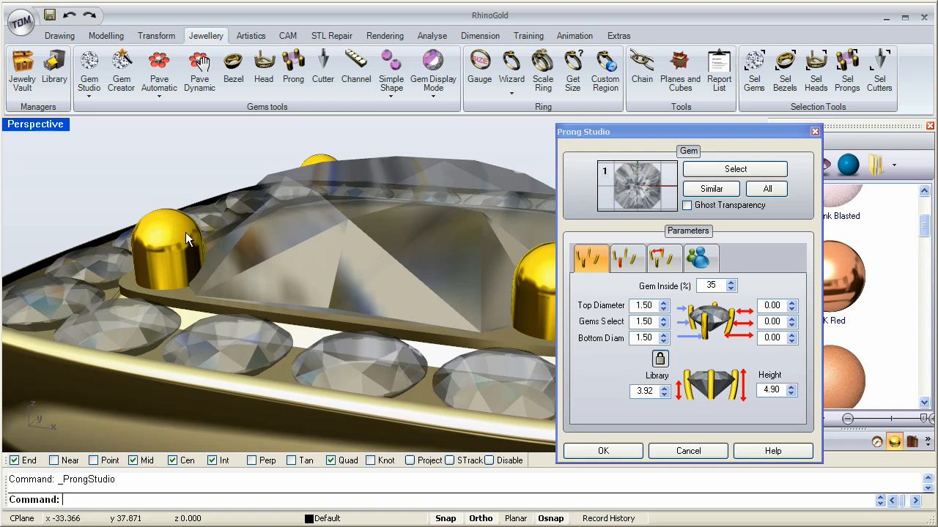
{"action": "mouse_move", "coordinate": [277, 248]}
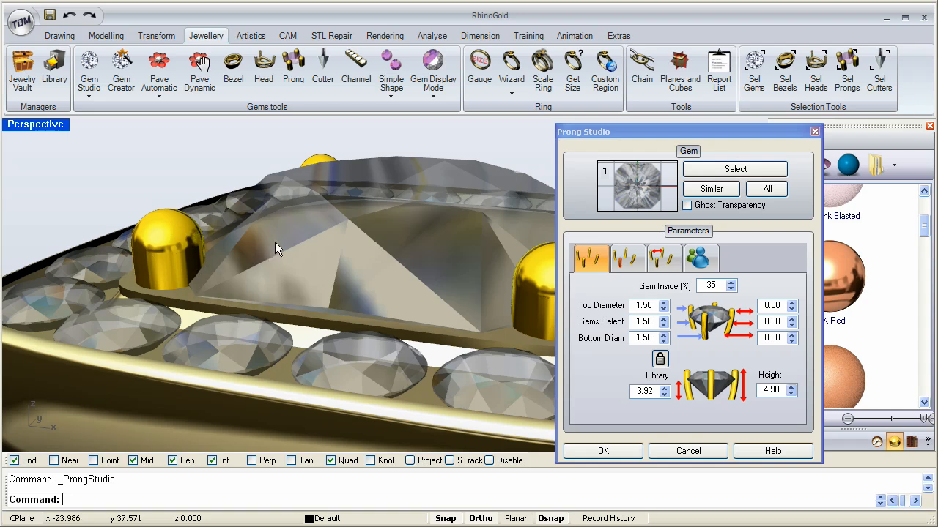
{"action": "mouse_move", "coordinate": [271, 242]}
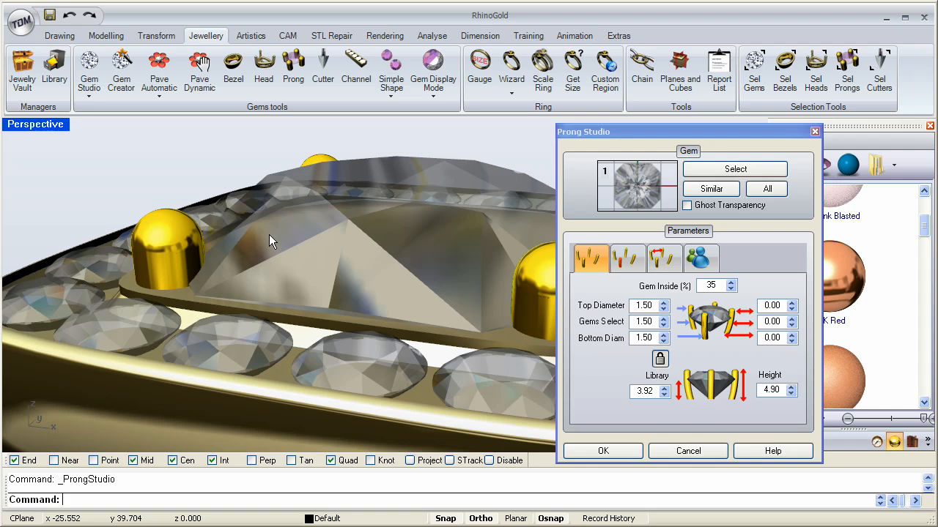
{"action": "mouse_move", "coordinate": [246, 238]}
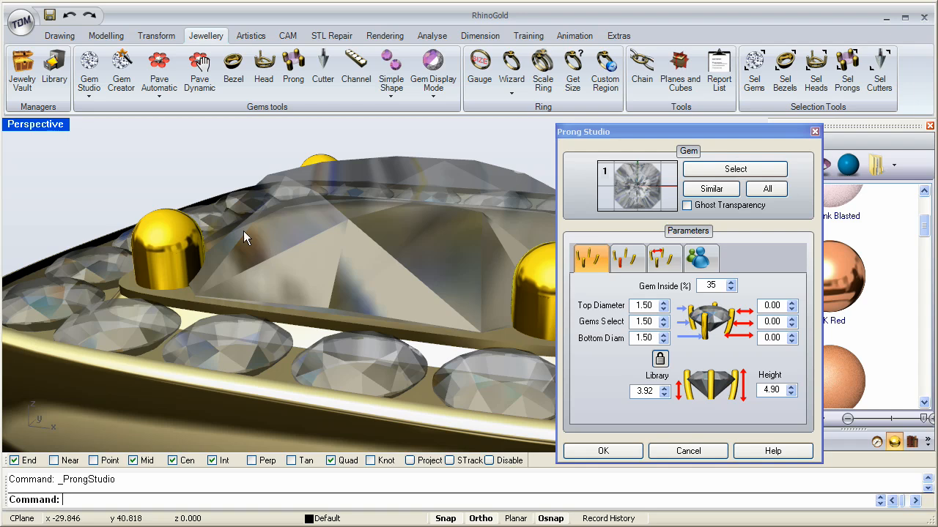
{"action": "mouse_move", "coordinate": [165, 301]}
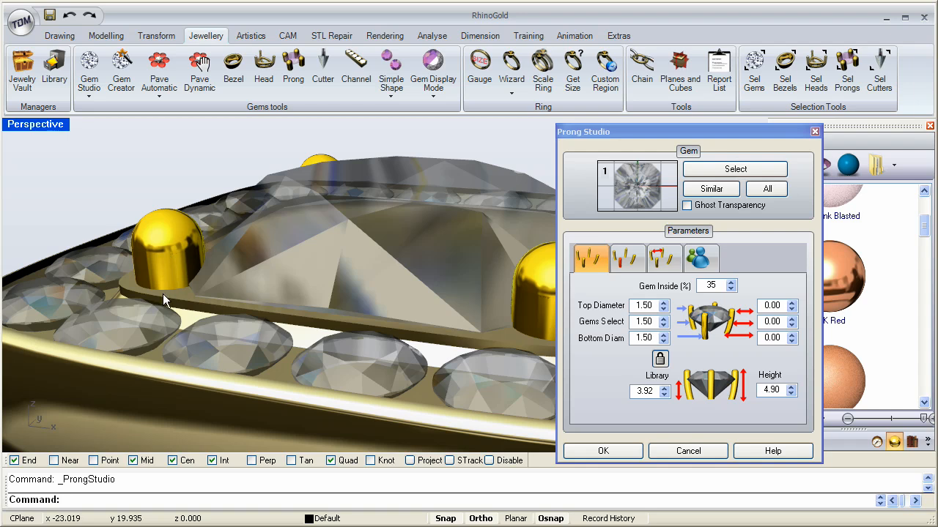
{"action": "mouse_move", "coordinate": [242, 320]}
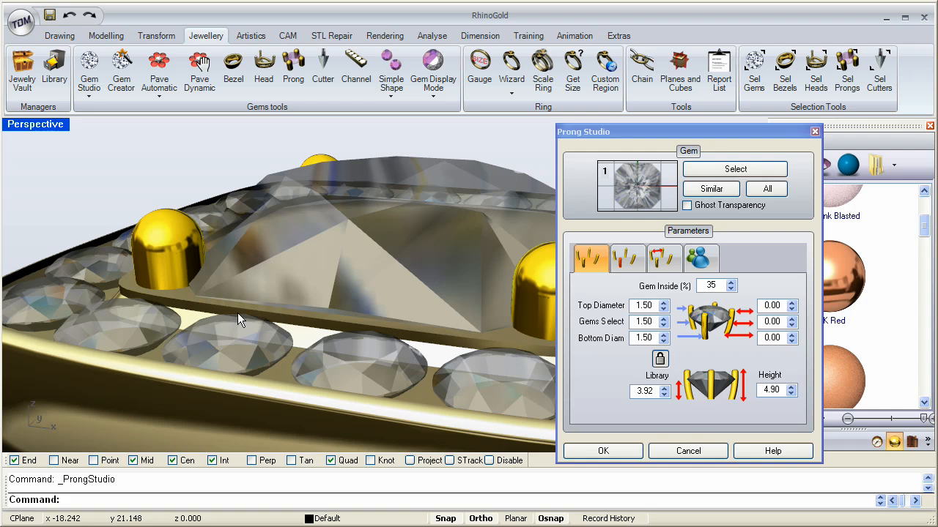
{"action": "mouse_move", "coordinate": [170, 264]}
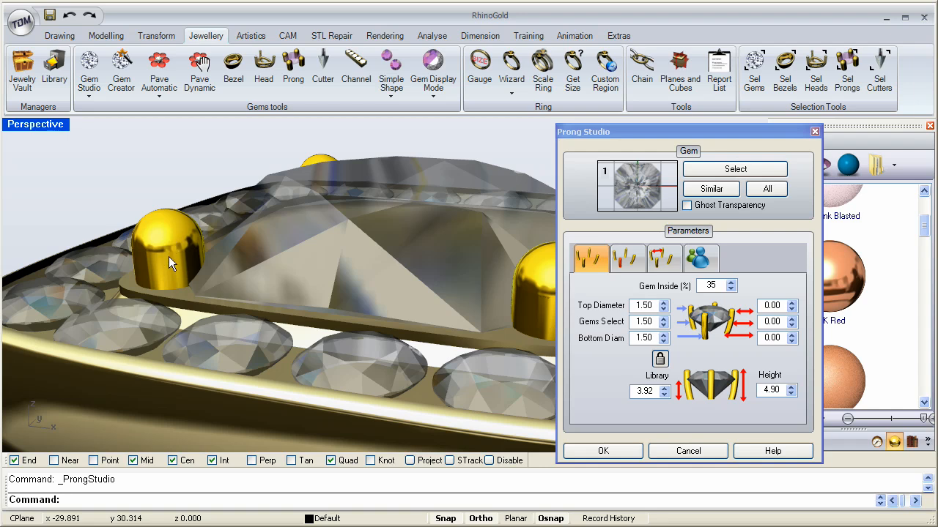
{"action": "mouse_move", "coordinate": [174, 257]}
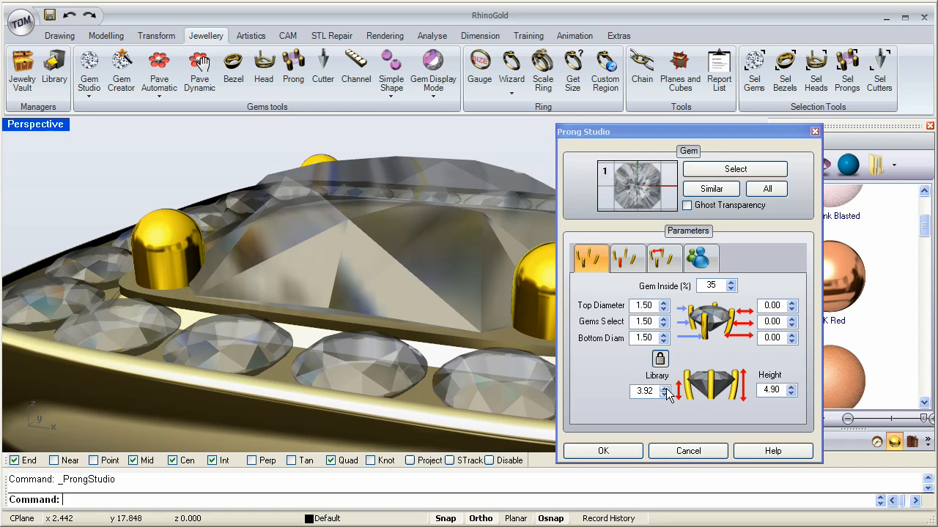
Try library seating levels 4.32 and 4.72, settle on 4.12, and apply the four-prong setting.
{"action": "left_click", "coordinate": [662, 387]}
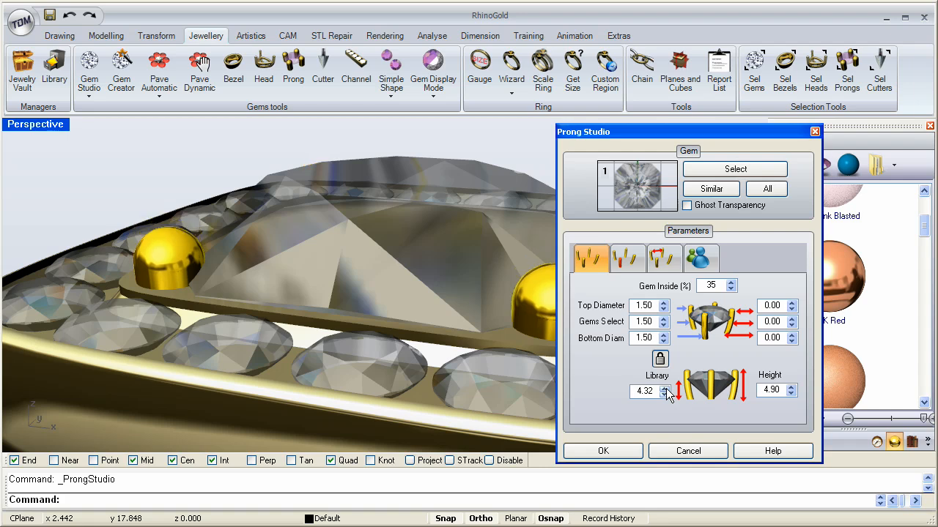
{"action": "left_click", "coordinate": [661, 387]}
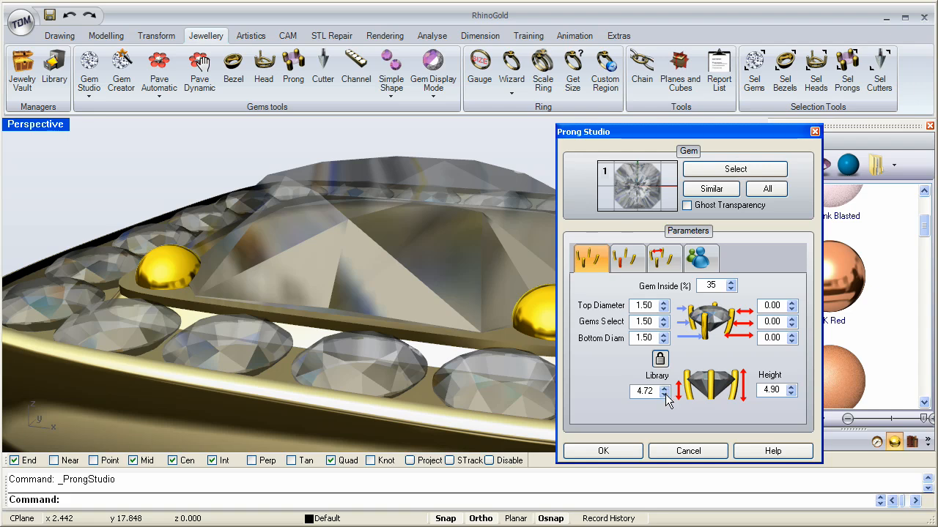
{"action": "left_click", "coordinate": [662, 394]}
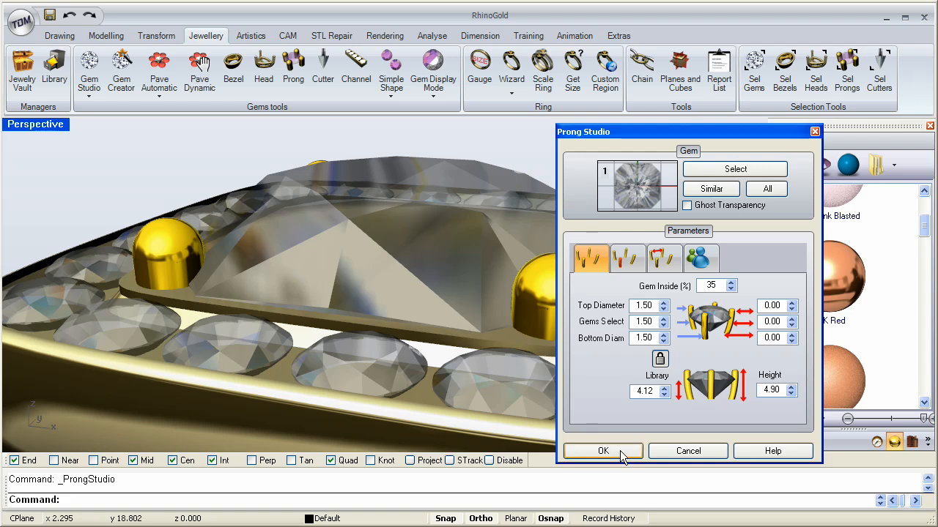
{"action": "left_click", "coordinate": [602, 450]}
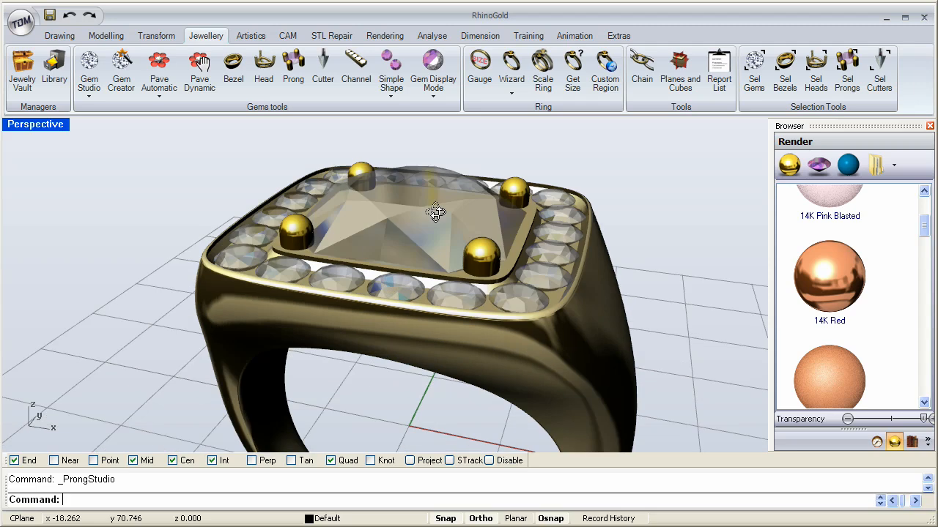
Pick the lower-right halo accent stone's polysurface as the next gem to set.
{"action": "left_click_drag", "start_coordinate": [436, 212], "coordinate": [462, 290]}
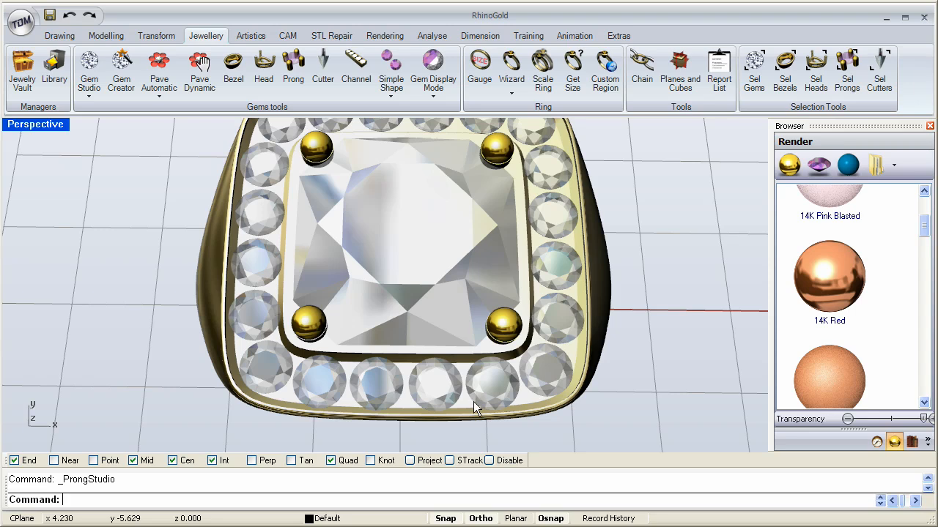
{"action": "mouse_move", "coordinate": [458, 406]}
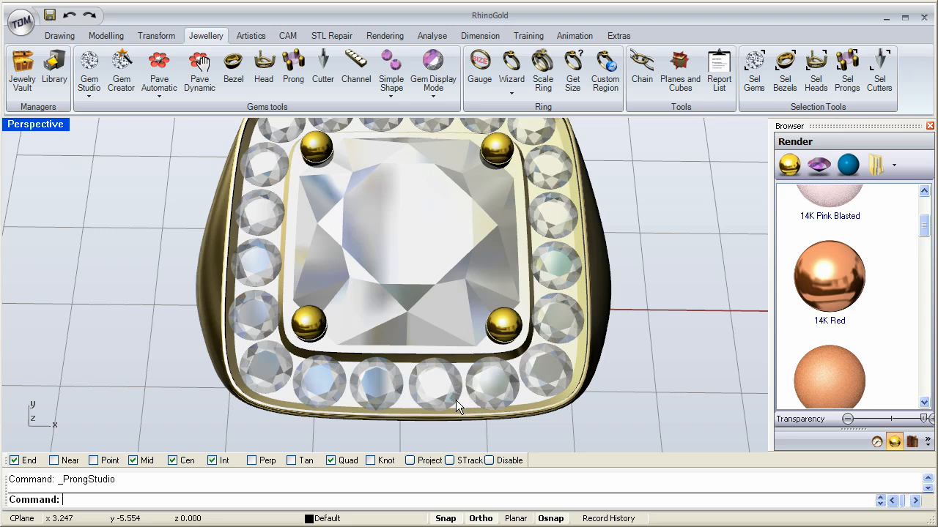
{"action": "mouse_move", "coordinate": [454, 414]}
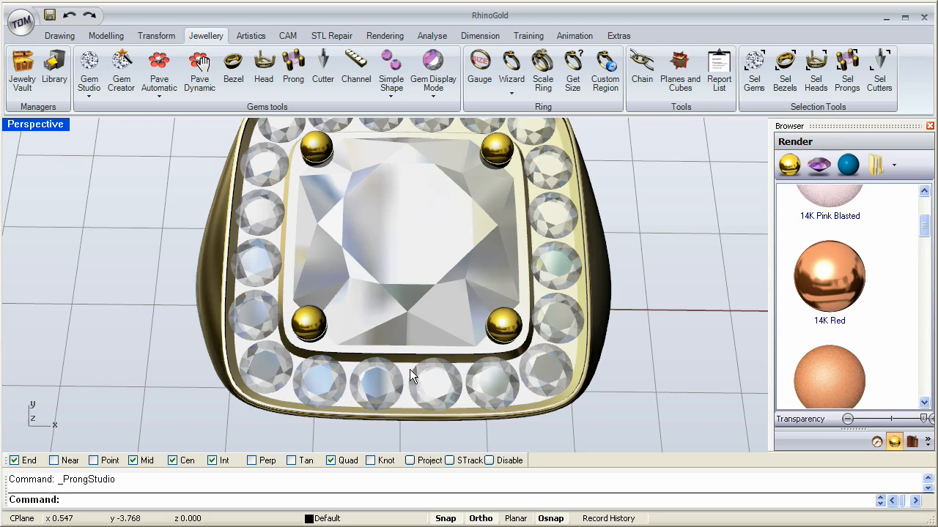
{"action": "mouse_move", "coordinate": [461, 375]}
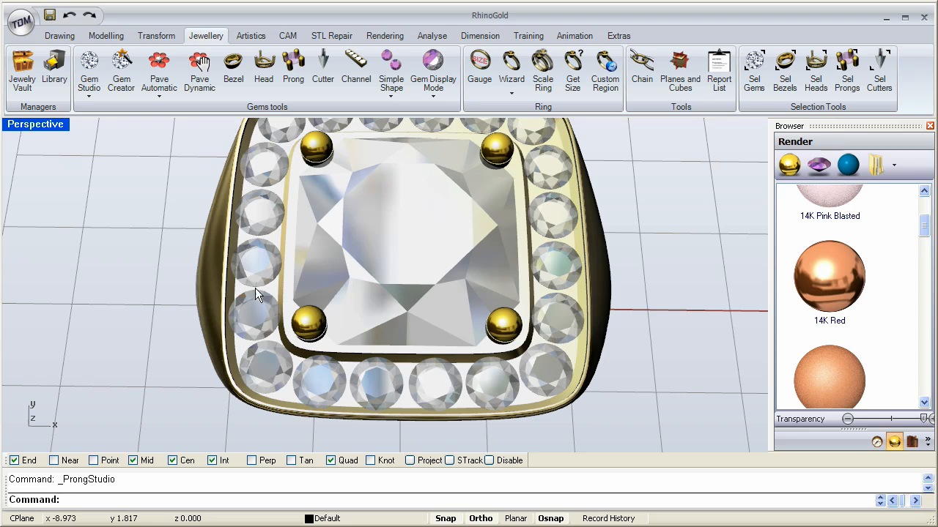
{"action": "mouse_move", "coordinate": [599, 372]}
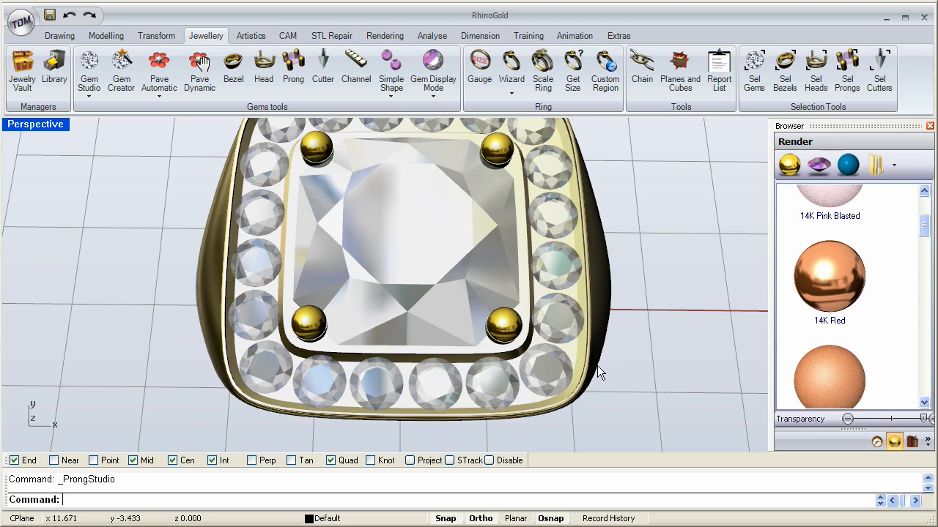
{"action": "mouse_move", "coordinate": [552, 378]}
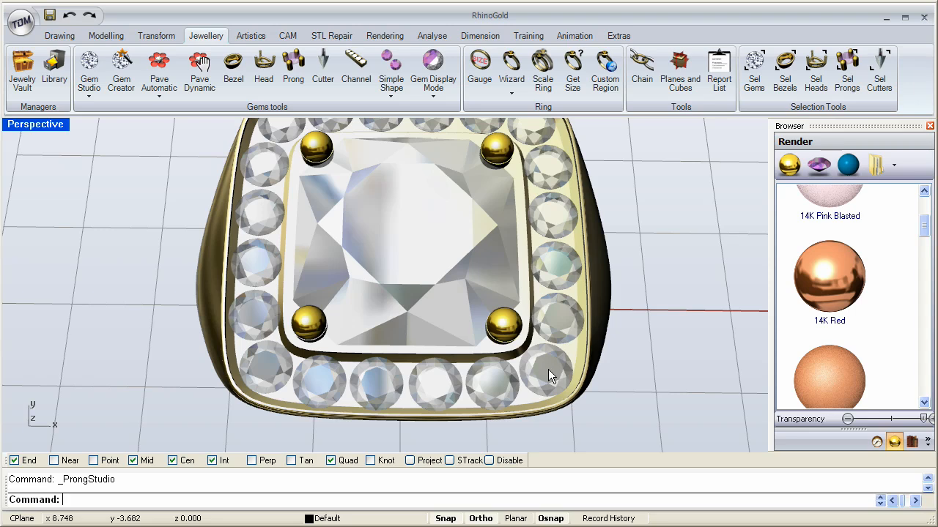
{"action": "left_click", "coordinate": [546, 369]}
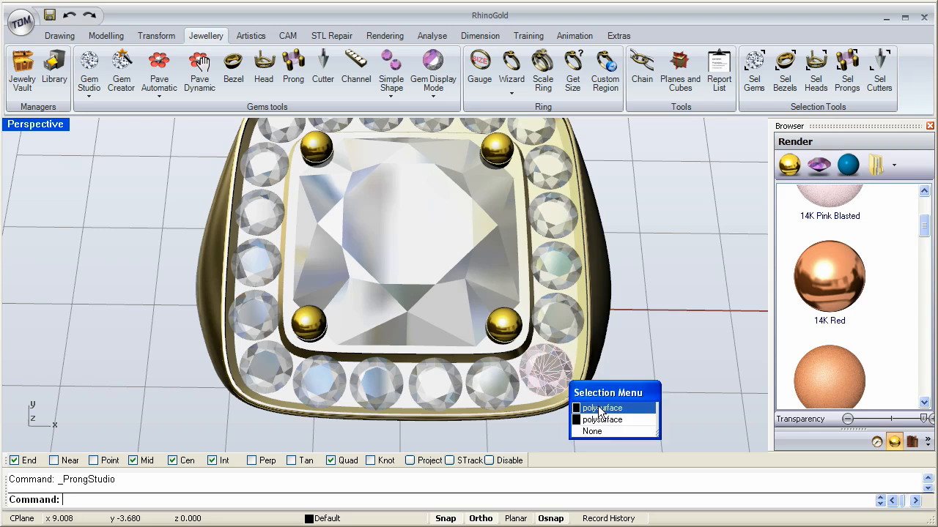
{"action": "left_click", "coordinate": [602, 408]}
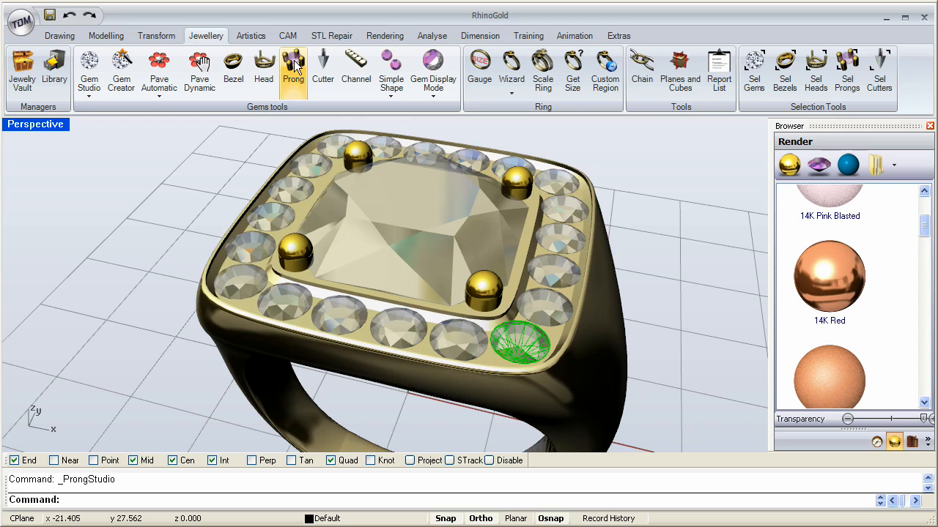
Confirm the corner gem into Prong Studio, move the dialog aside and view the ring from Top.
{"action": "left_click", "coordinate": [293, 66]}
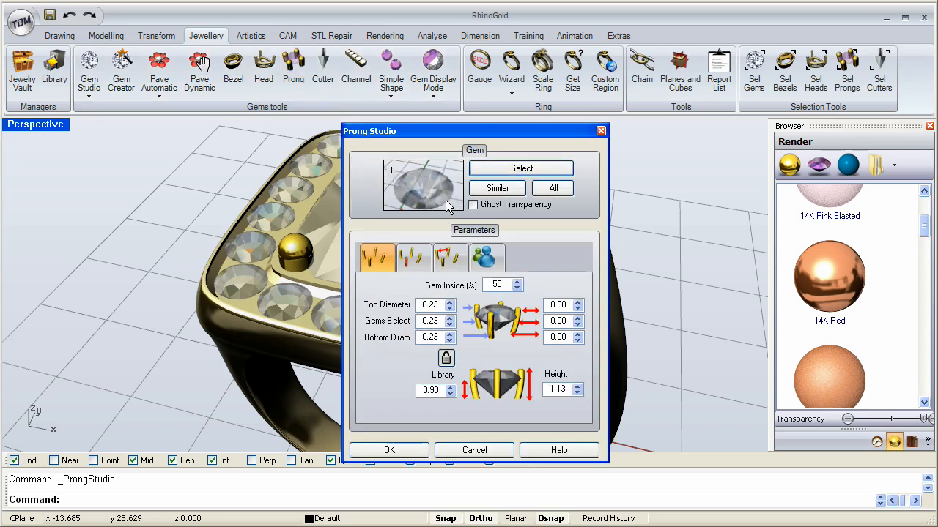
{"action": "left_click_drag", "start_coordinate": [370, 130], "coordinate": [615, 139]}
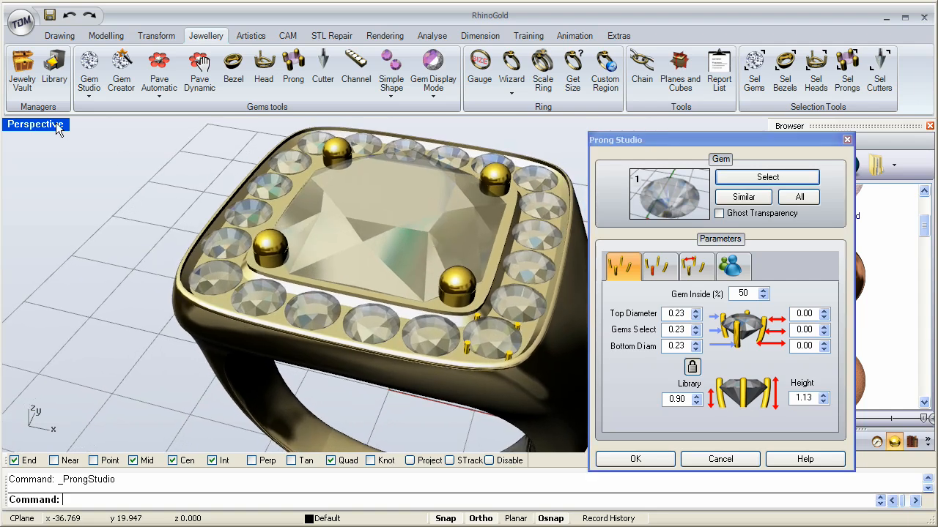
{"action": "left_click", "coordinate": [35, 125]}
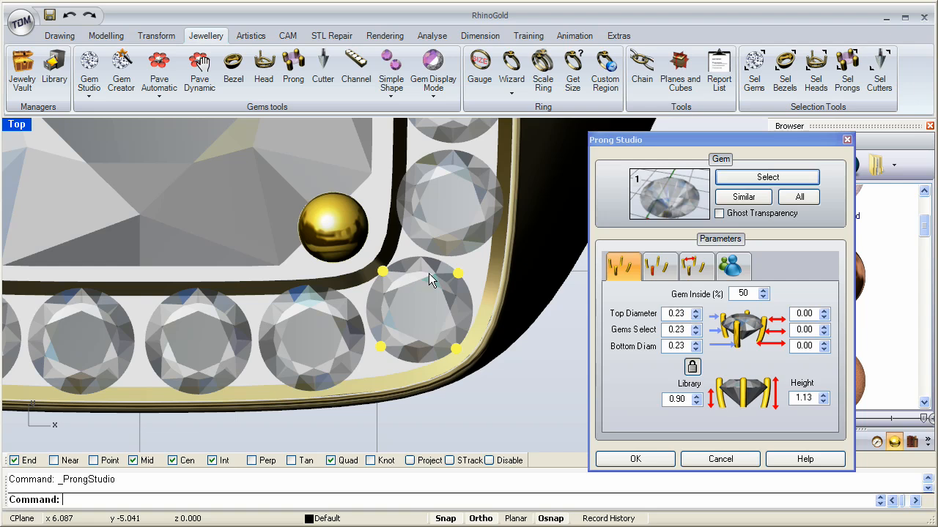
Give the corner stone round-topped prongs with a 0.50 top diameter.
{"action": "left_click", "coordinate": [658, 266]}
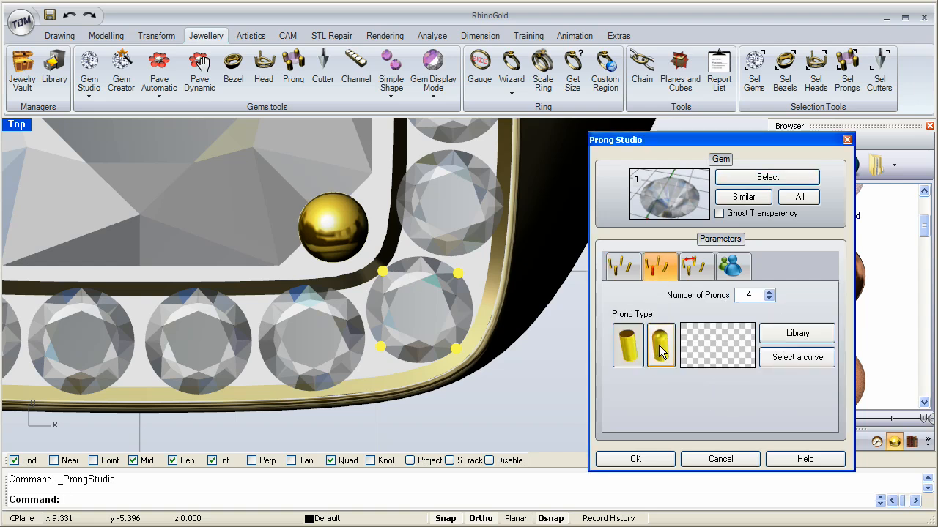
{"action": "left_click", "coordinate": [621, 266]}
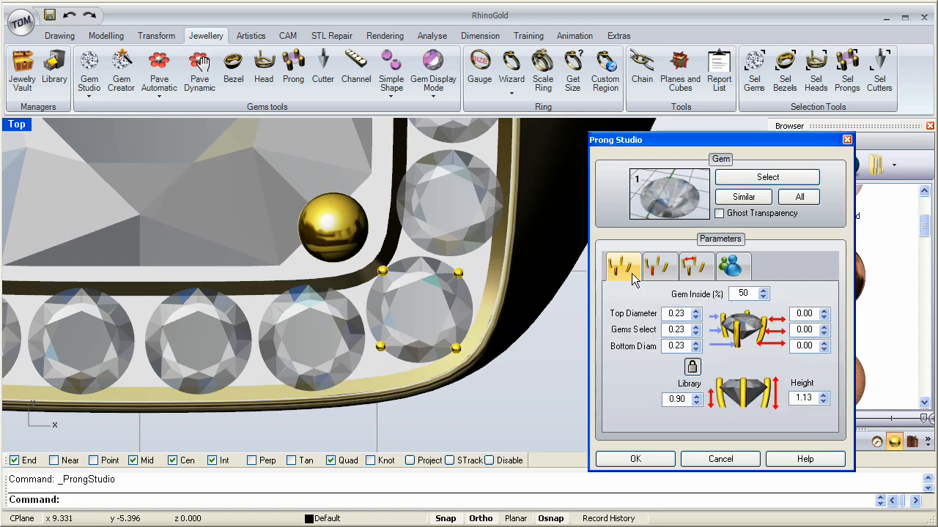
{"action": "left_click", "coordinate": [622, 266]}
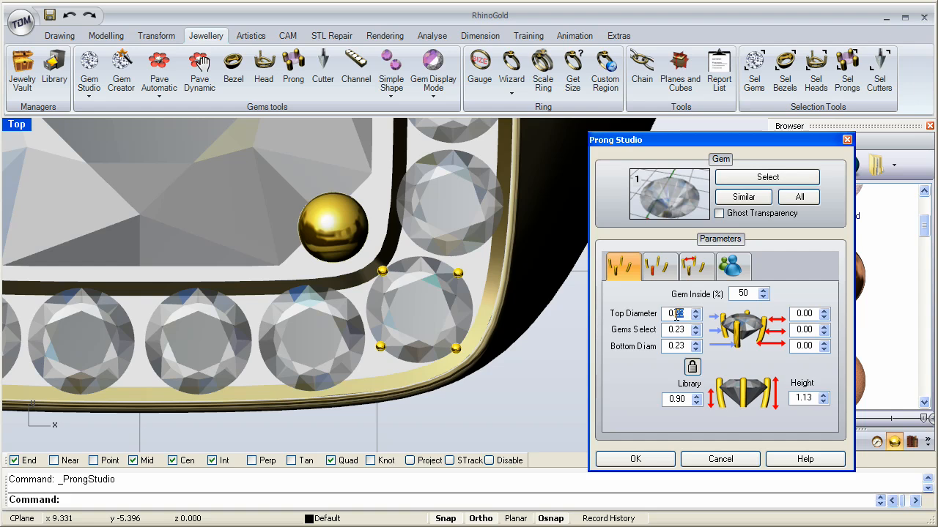
{"action": "mouse_move", "coordinate": [450, 307]}
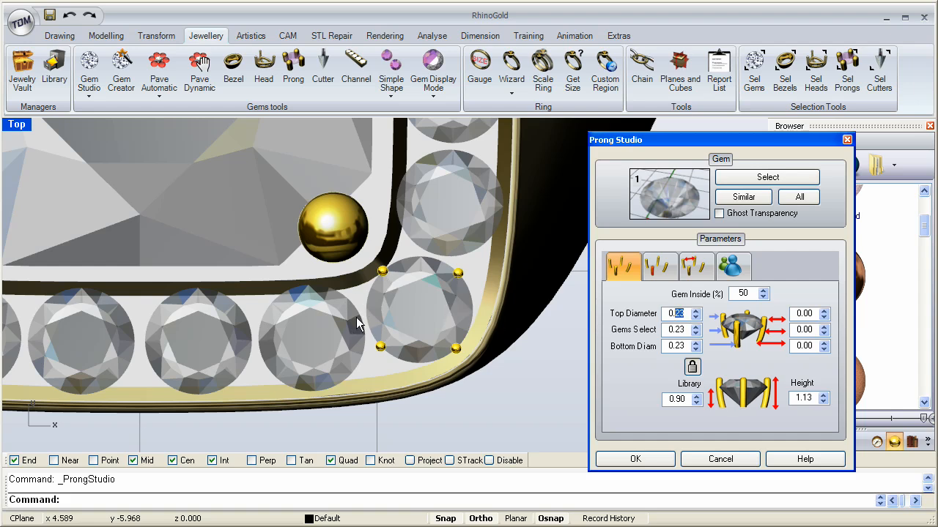
{"action": "mouse_move", "coordinate": [614, 315]}
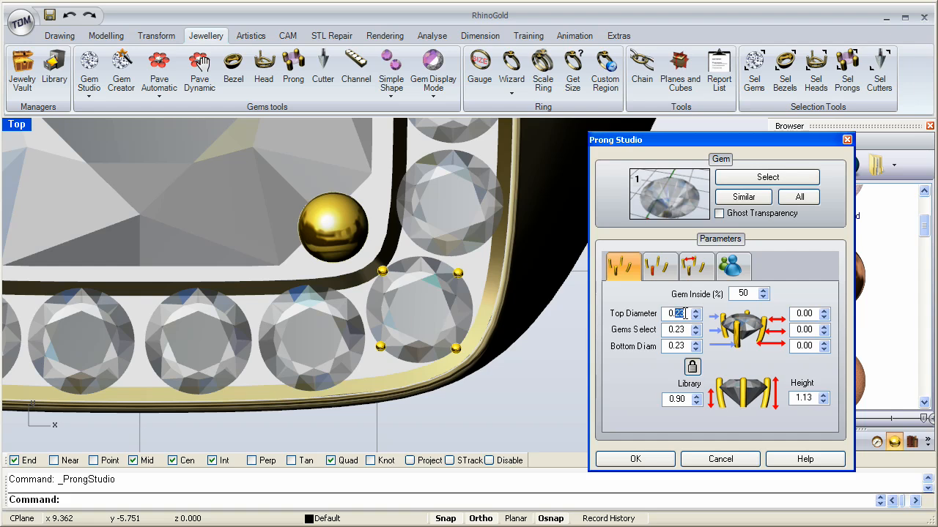
{"action": "type", "text": "0.5"}
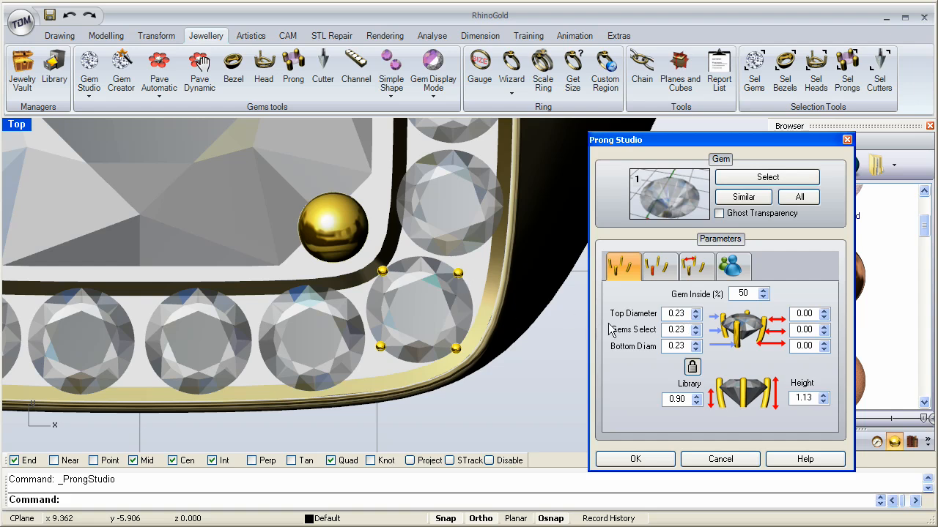
{"action": "left_click", "coordinate": [674, 314]}
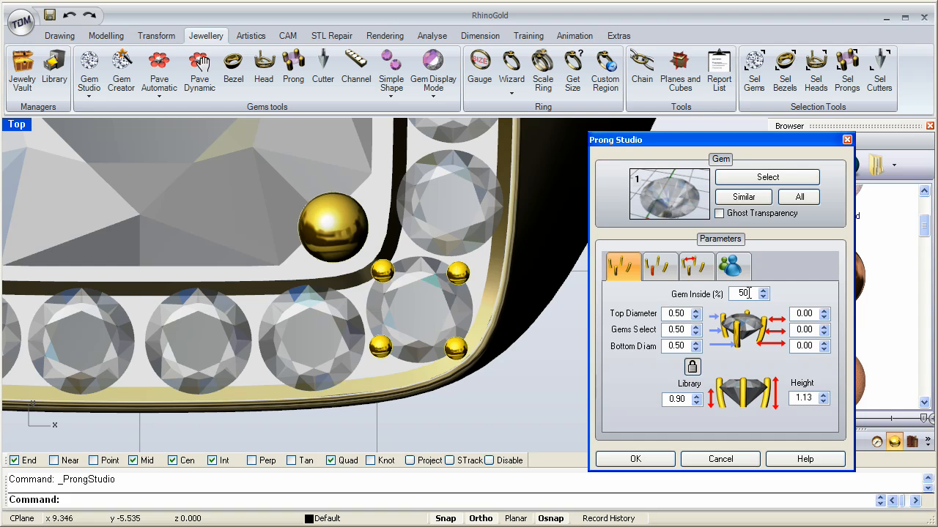
{"action": "mouse_move", "coordinate": [731, 301]}
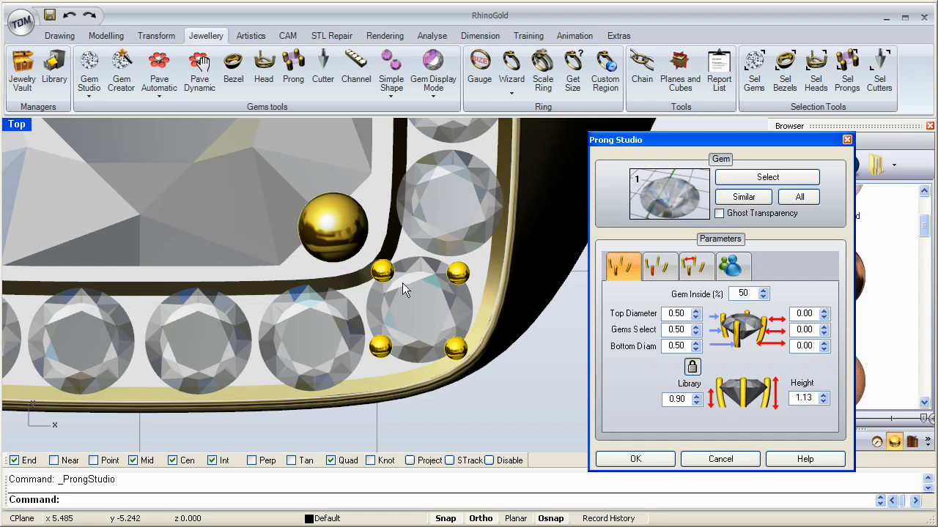
{"action": "mouse_move", "coordinate": [384, 275]}
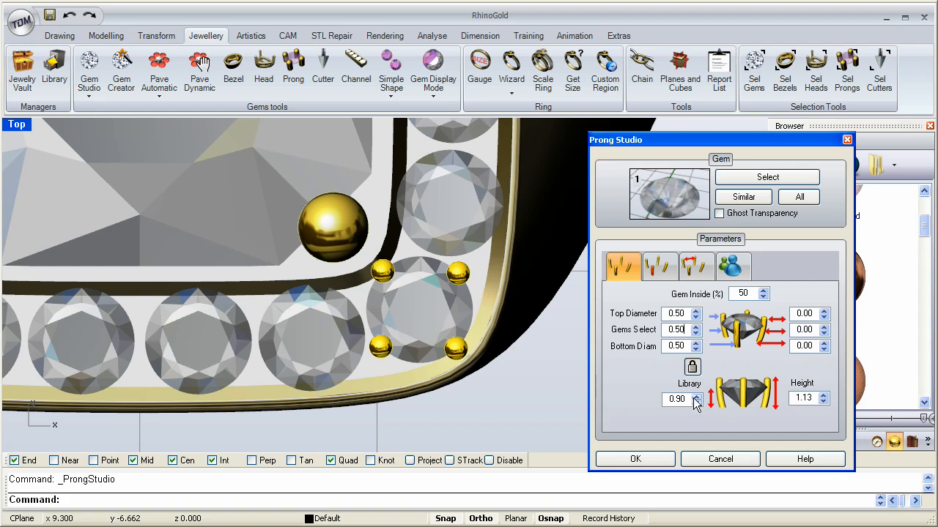
Nudge the library value up and bring it back down to 0.90.
{"action": "left_click", "coordinate": [694, 396]}
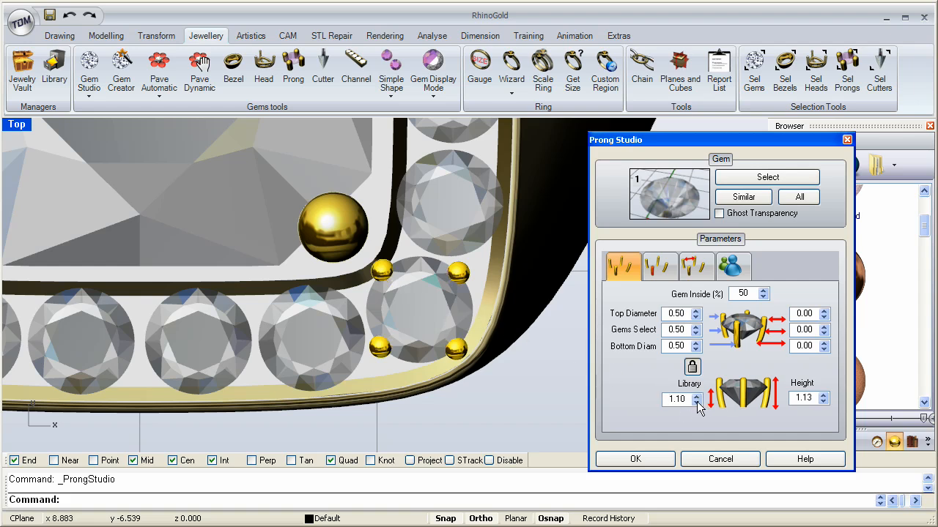
{"action": "left_click", "coordinate": [685, 402]}
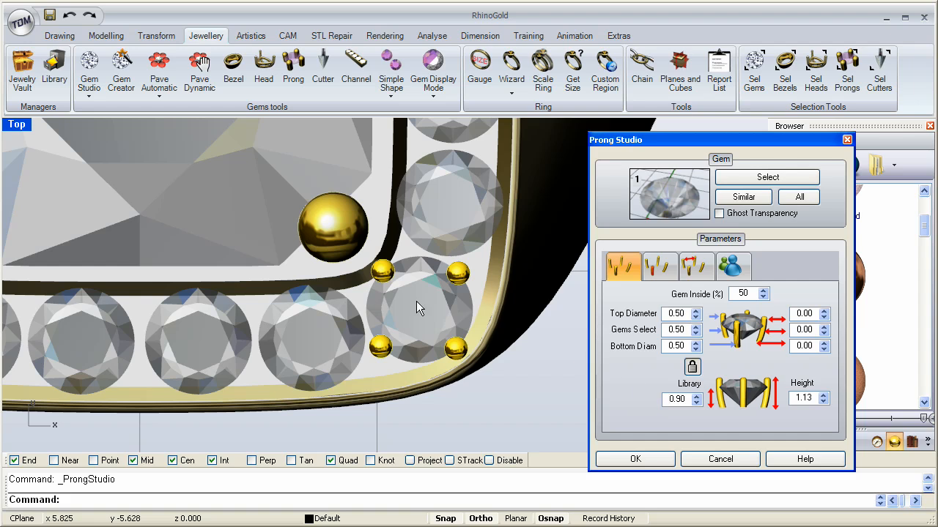
{"action": "mouse_move", "coordinate": [488, 315]}
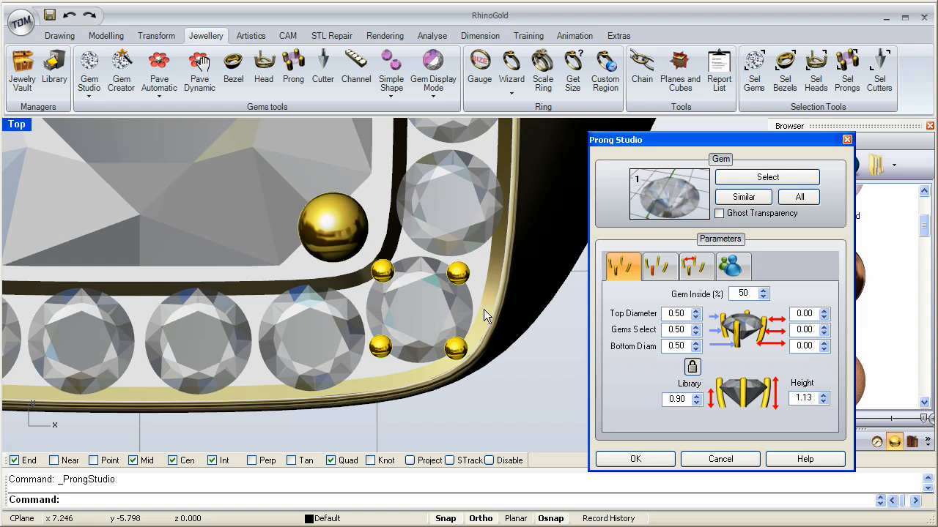
Set Number of Prongs to 5 on the corner stone and move to per-prong adjustments.
{"action": "left_click", "coordinate": [659, 265]}
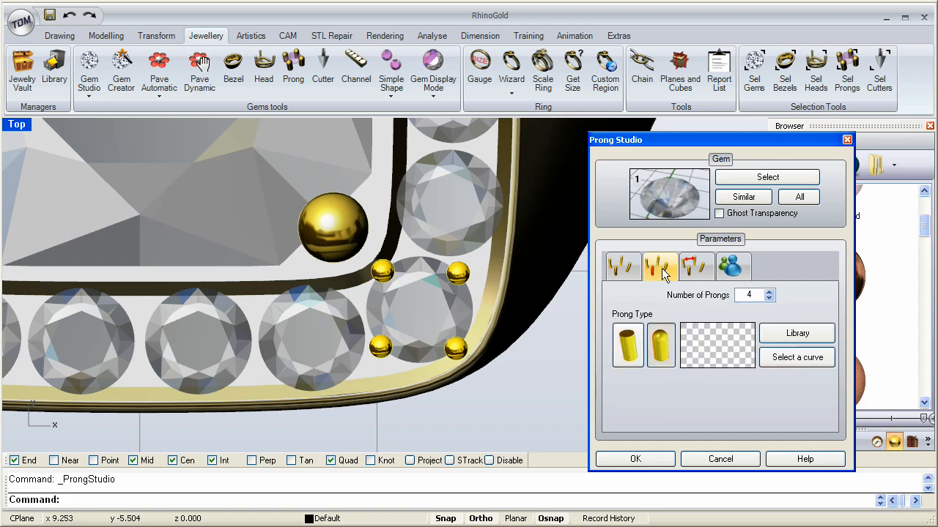
{"action": "left_click", "coordinate": [659, 265]}
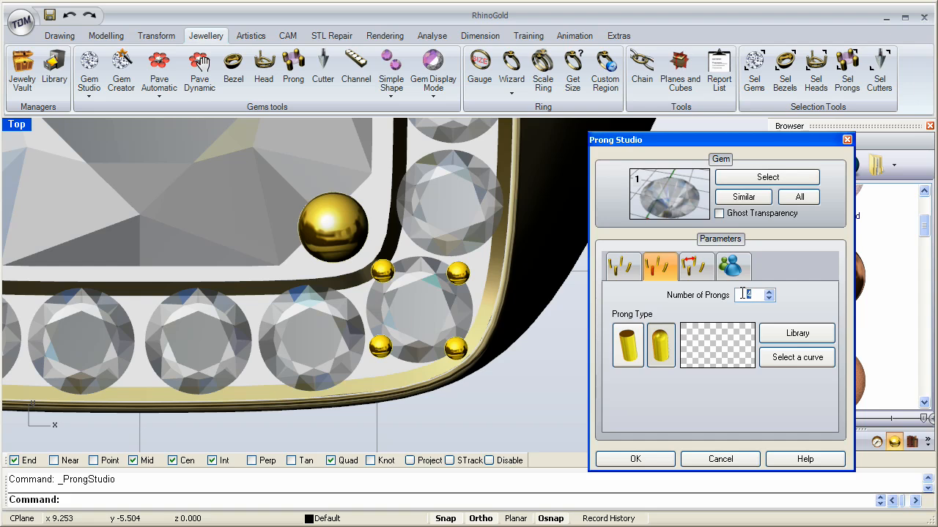
{"action": "left_click", "coordinate": [621, 265]}
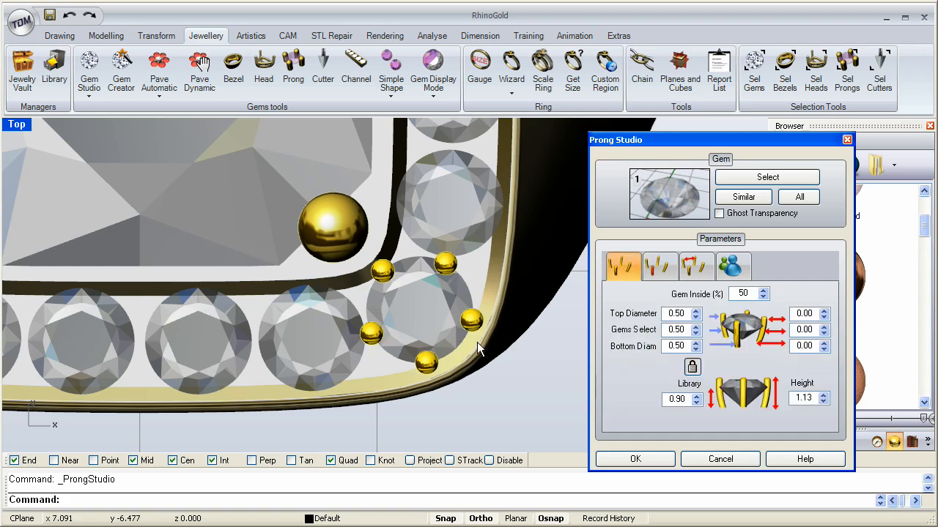
{"action": "mouse_move", "coordinate": [436, 362]}
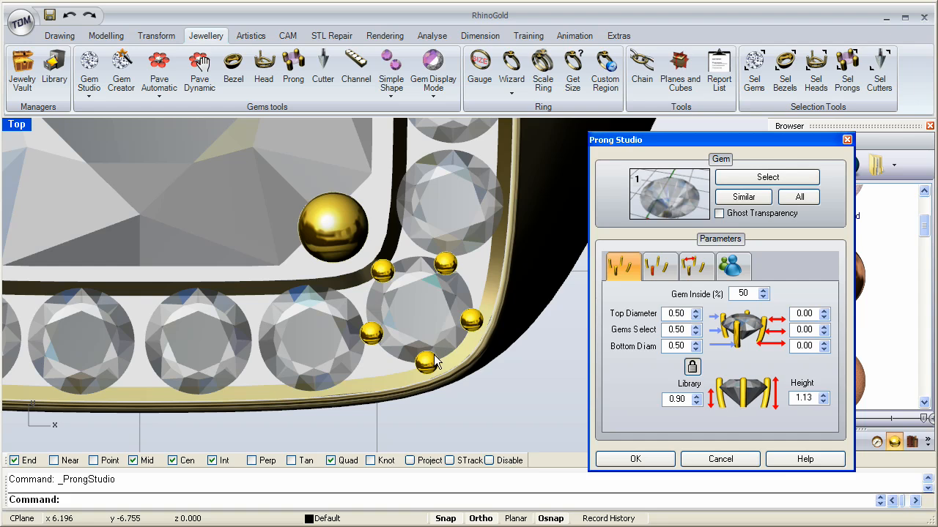
{"action": "mouse_move", "coordinate": [448, 273]}
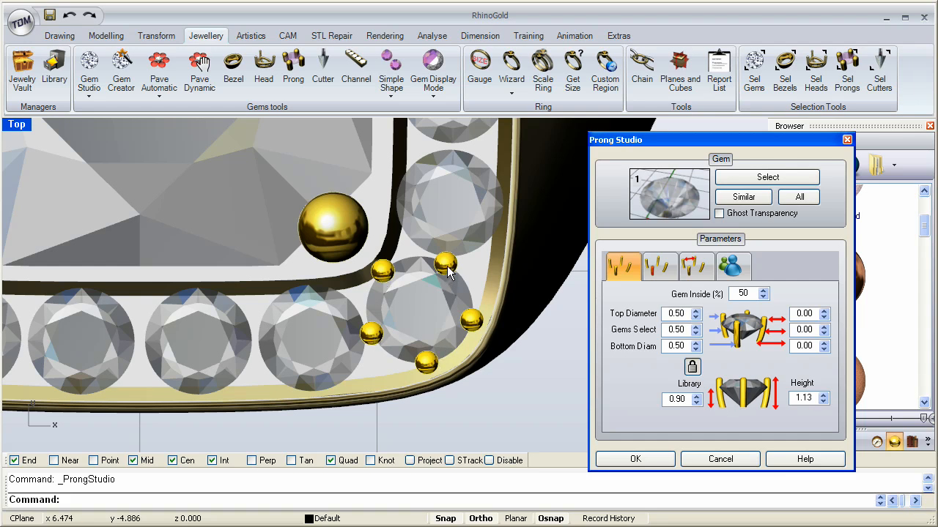
{"action": "mouse_move", "coordinate": [421, 302]}
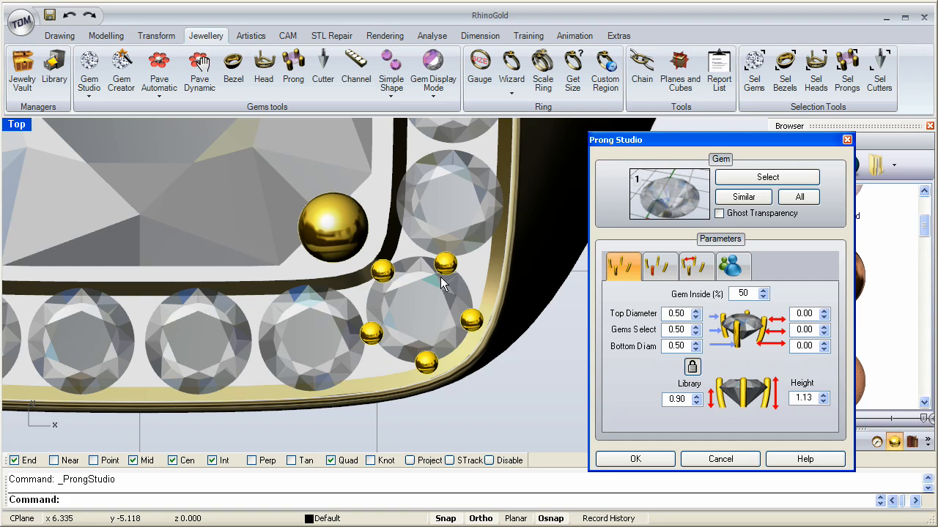
{"action": "mouse_move", "coordinate": [667, 315]}
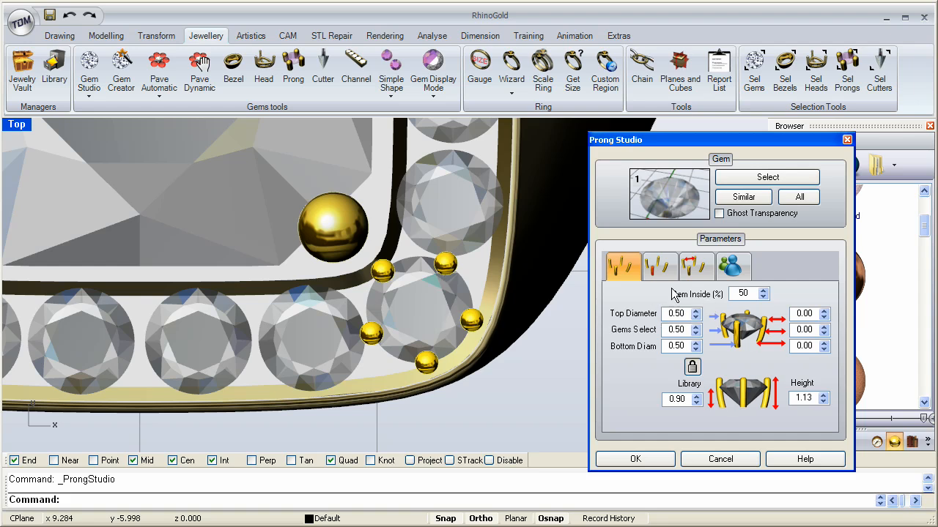
{"action": "left_click", "coordinate": [695, 266]}
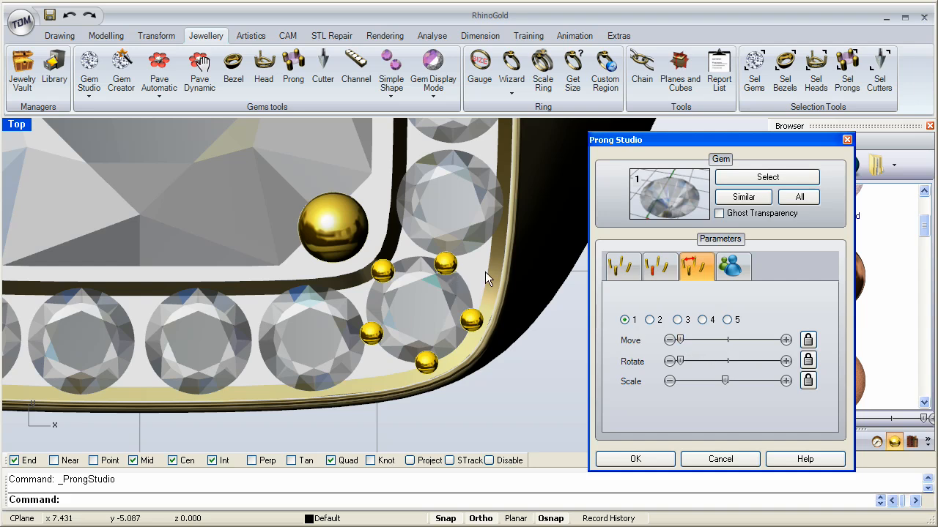
{"action": "mouse_move", "coordinate": [405, 325]}
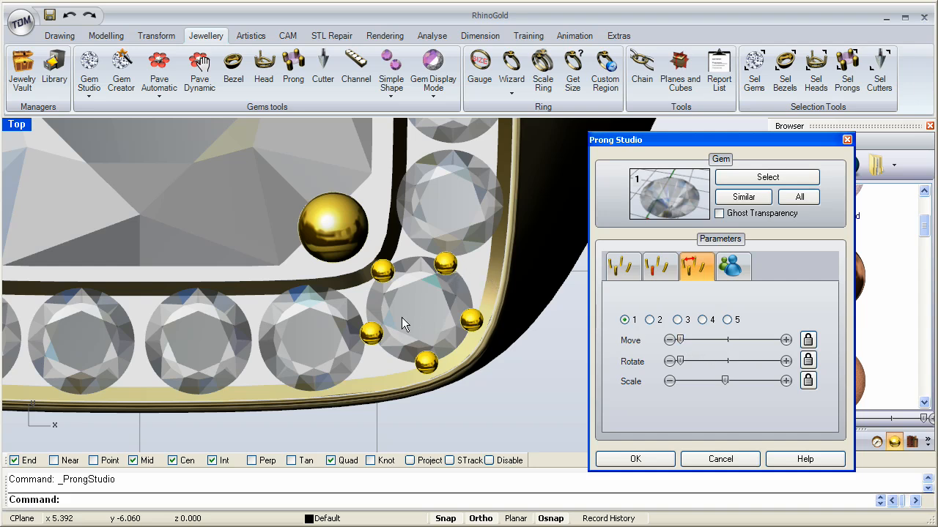
{"action": "left_click", "coordinate": [625, 319]}
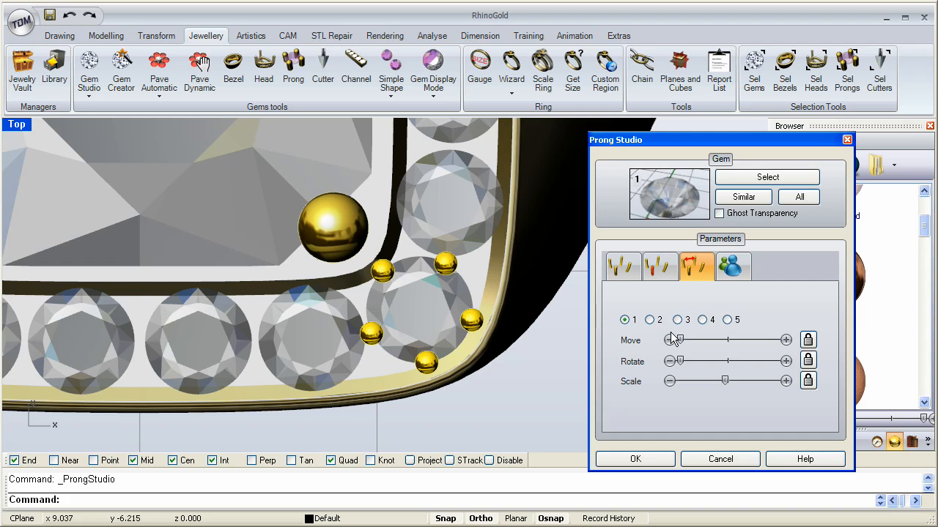
{"action": "left_click", "coordinate": [659, 266]}
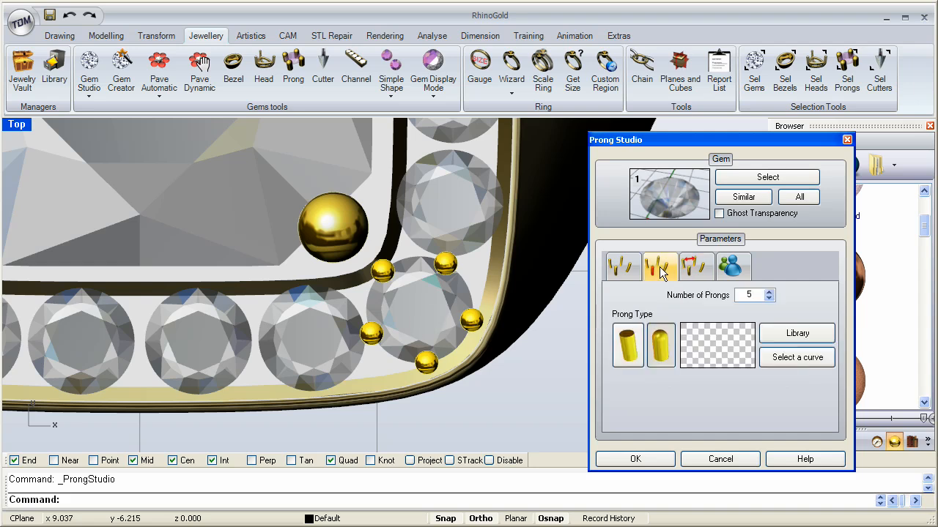
{"action": "left_click", "coordinate": [733, 266]}
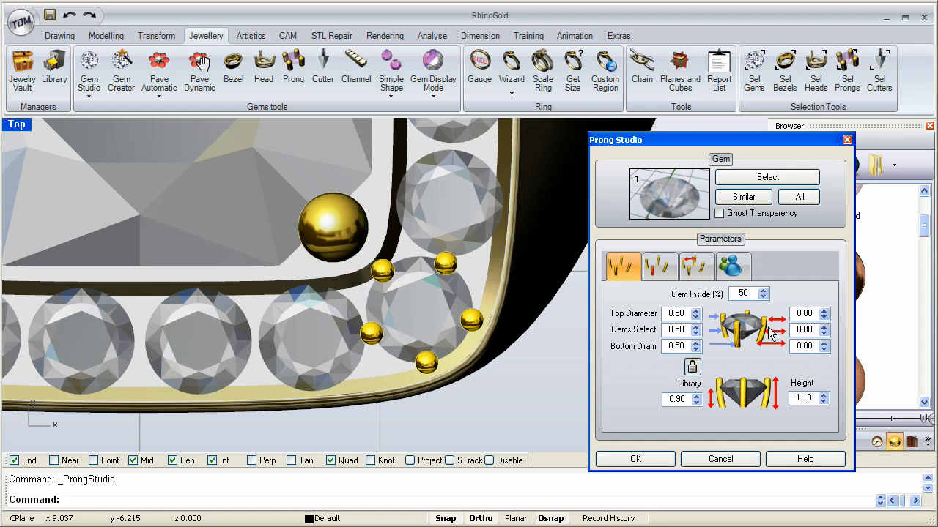
{"action": "mouse_move", "coordinate": [462, 288]}
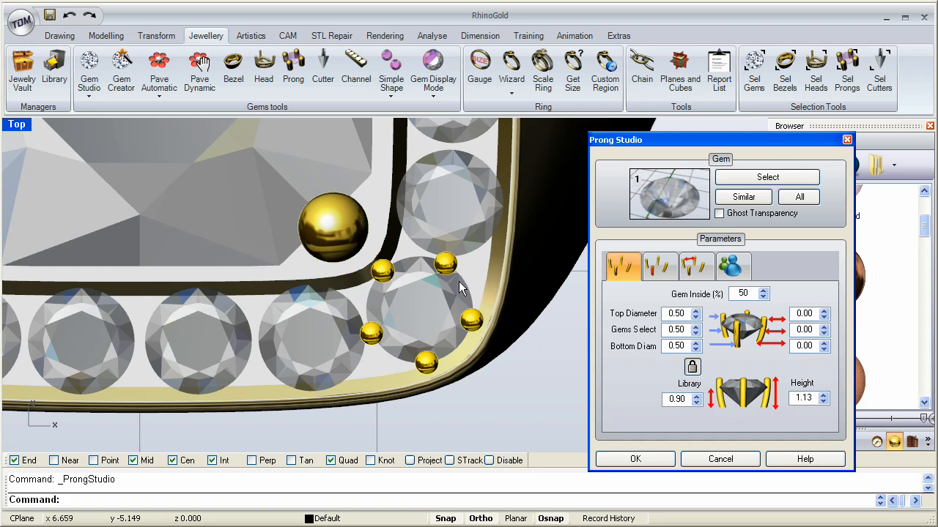
{"action": "mouse_move", "coordinate": [710, 325]}
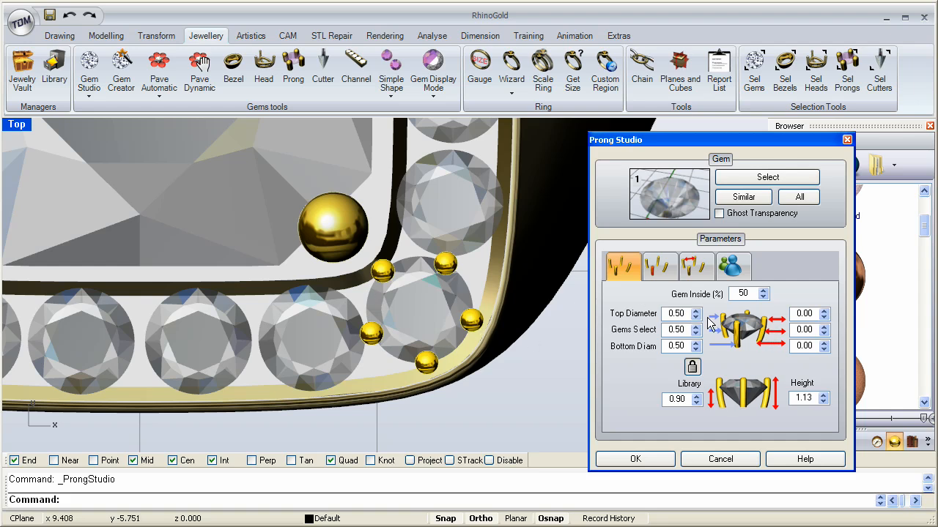
{"action": "mouse_move", "coordinate": [736, 339]}
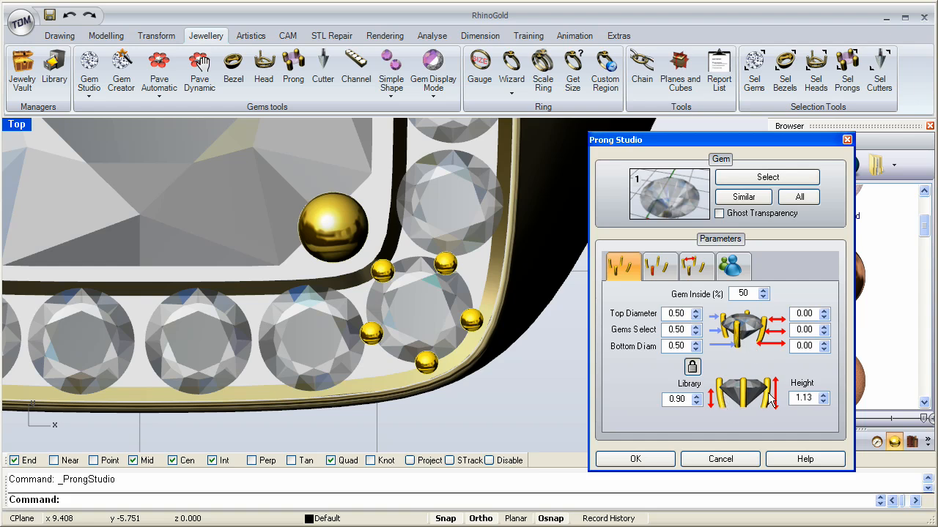
{"action": "mouse_move", "coordinate": [749, 346]}
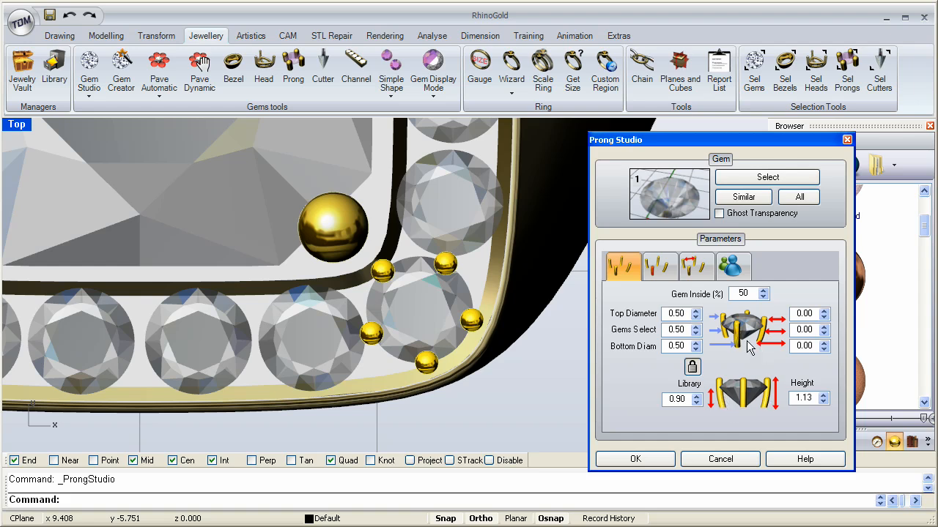
{"action": "left_click", "coordinate": [659, 266]}
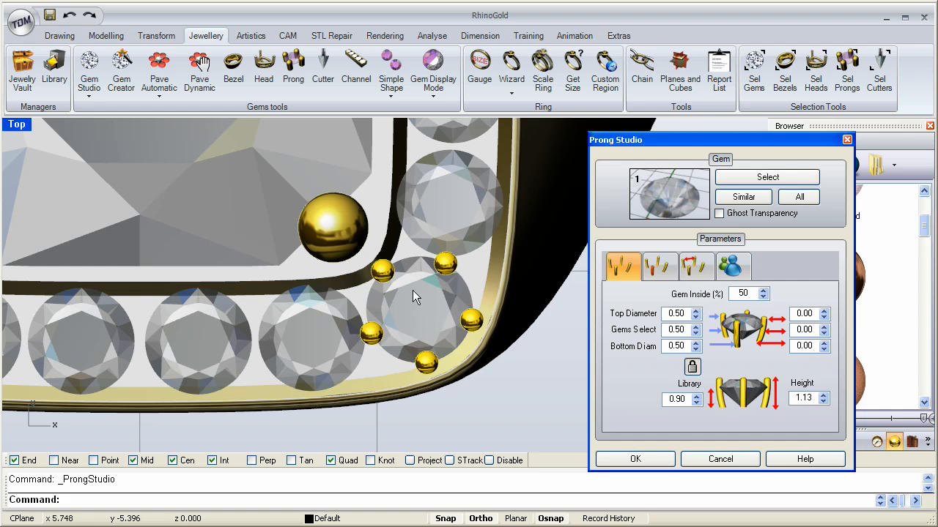
{"action": "mouse_move", "coordinate": [415, 304]}
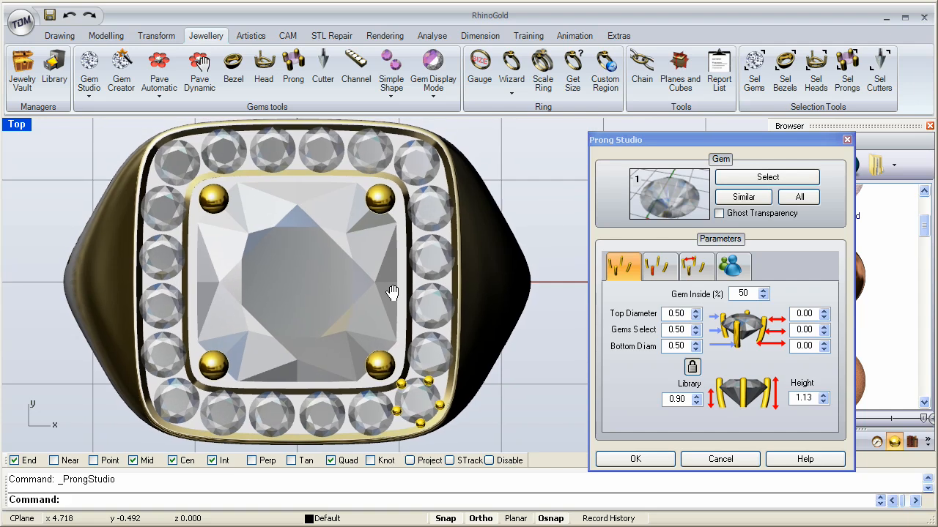
Apply the five bead prongs to all 20 matching halo accent stones via Similar.
{"action": "left_click", "coordinate": [743, 197]}
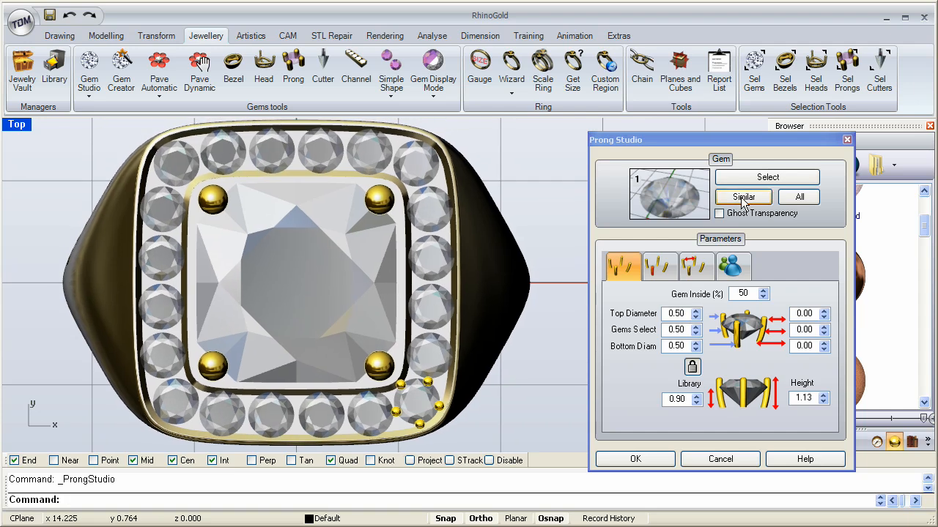
{"action": "mouse_move", "coordinate": [743, 204]}
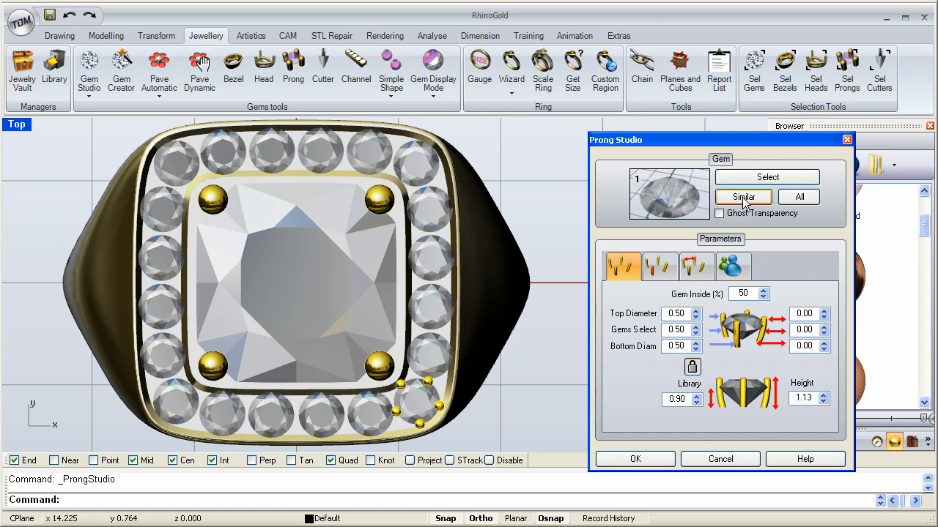
{"action": "left_click", "coordinate": [742, 197]}
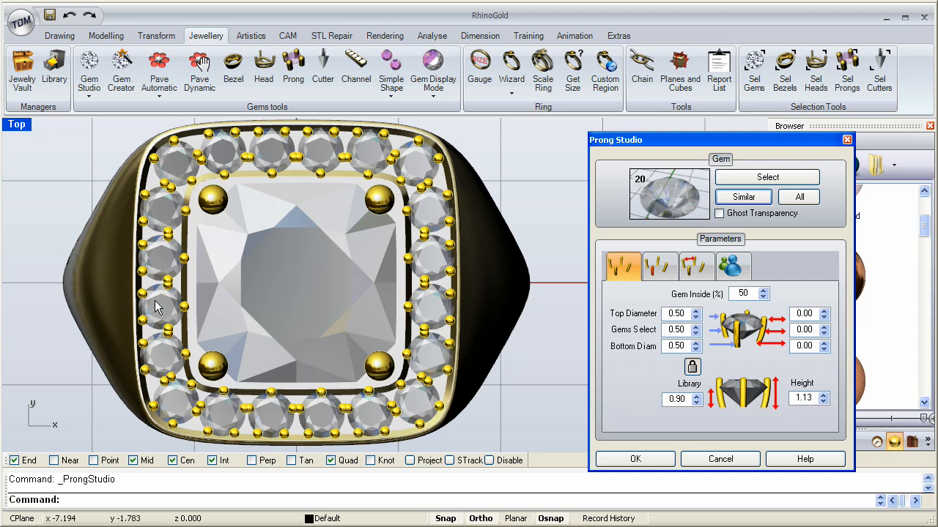
{"action": "mouse_move", "coordinate": [432, 258]}
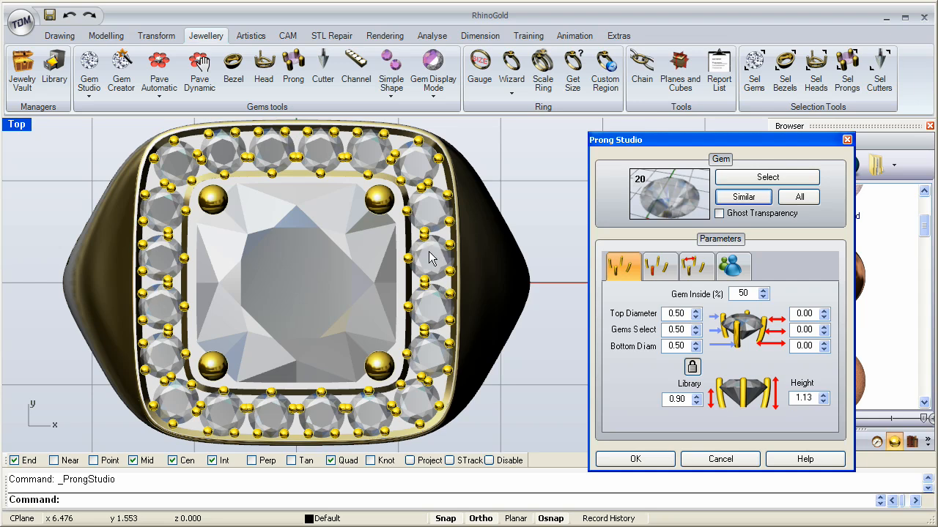
{"action": "mouse_move", "coordinate": [643, 290]}
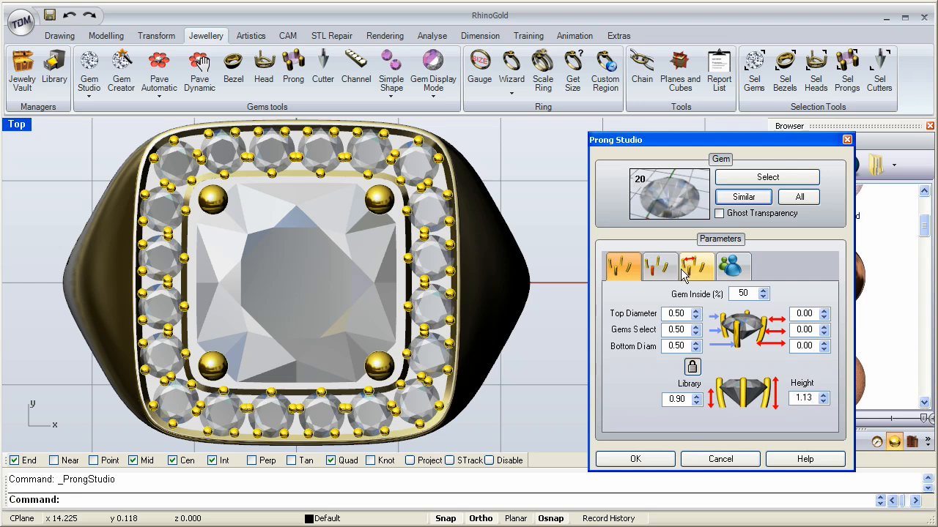
{"action": "mouse_move", "coordinate": [702, 273]}
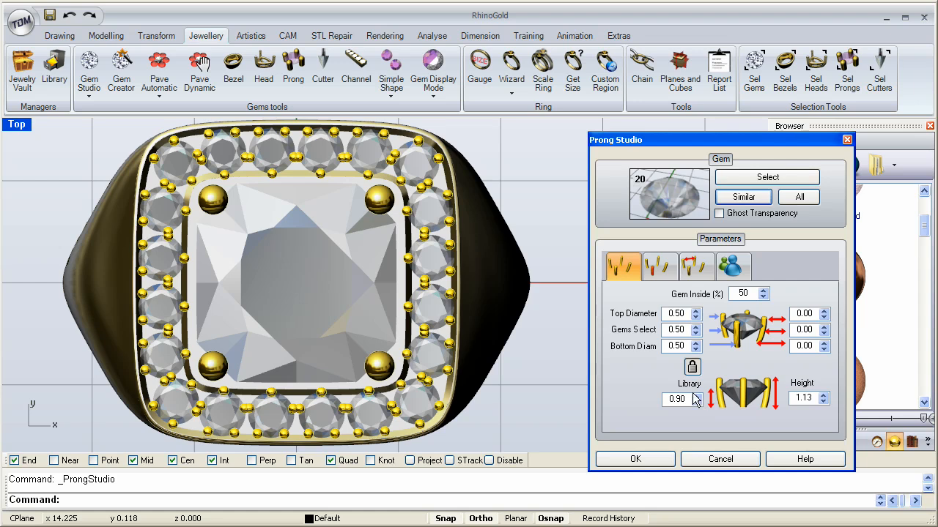
{"action": "mouse_move", "coordinate": [700, 401]}
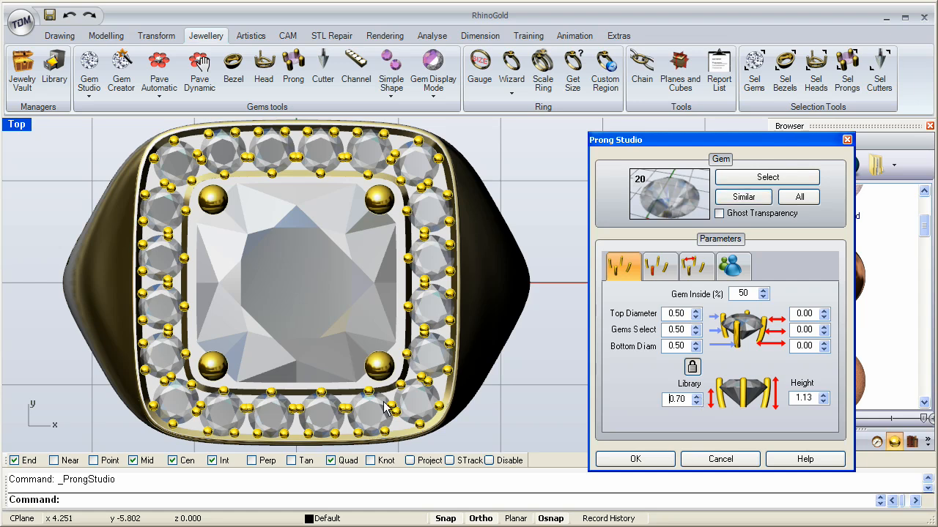
{"action": "mouse_move", "coordinate": [673, 418]}
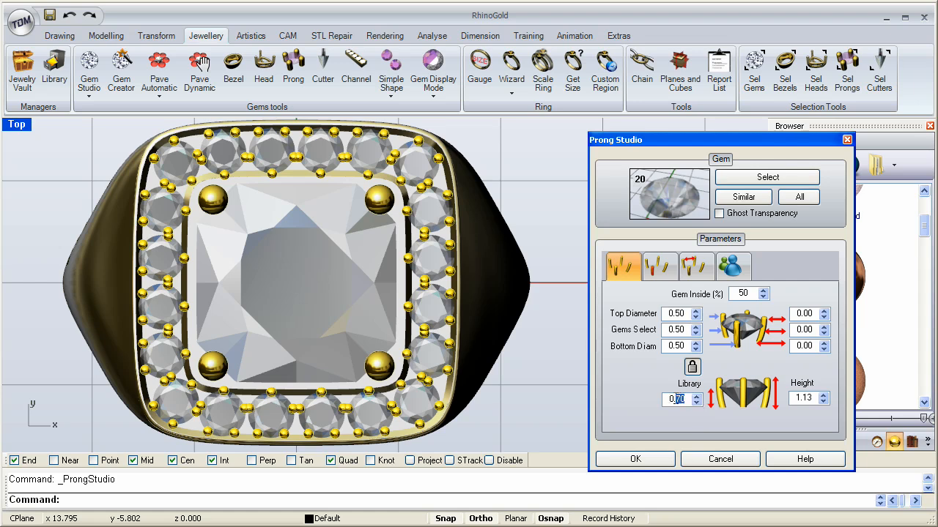
Restore the Library value to 0.90 at height 1.13 and confirm Prong Studio.
{"action": "left_click", "coordinate": [697, 395]}
{"action": "type", "text": "0.9"}
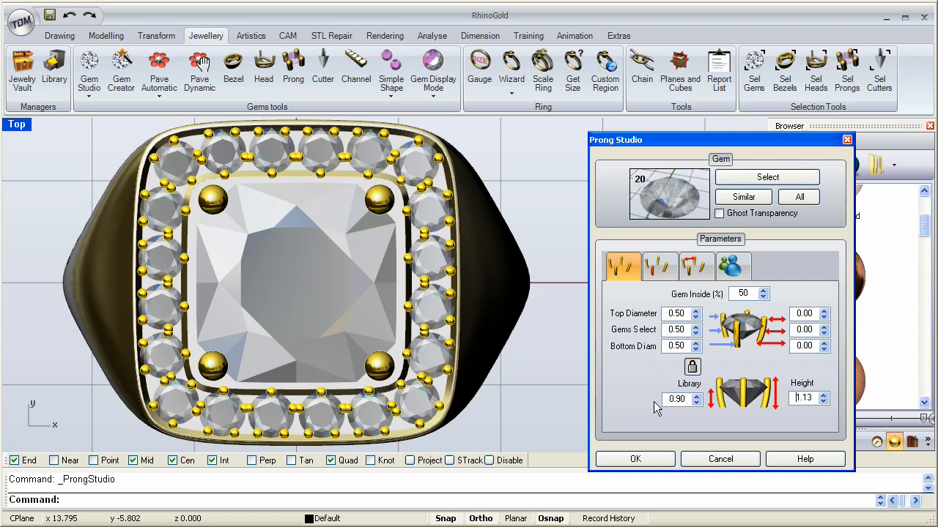
{"action": "mouse_move", "coordinate": [639, 379]}
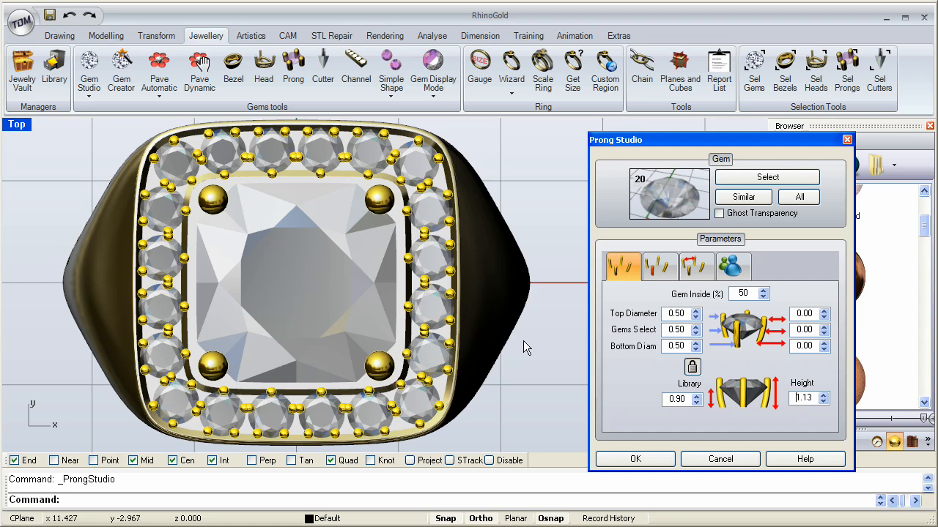
{"action": "mouse_move", "coordinate": [796, 424]}
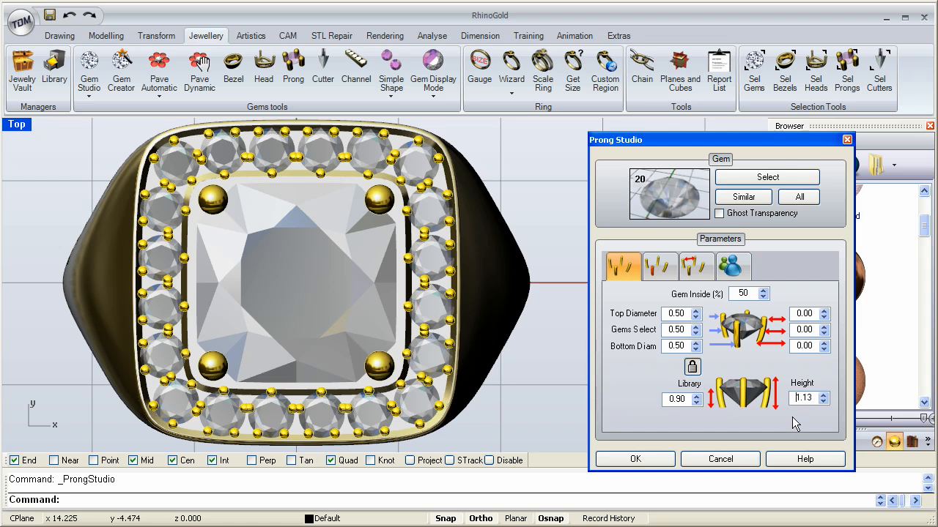
{"action": "mouse_move", "coordinate": [797, 412]}
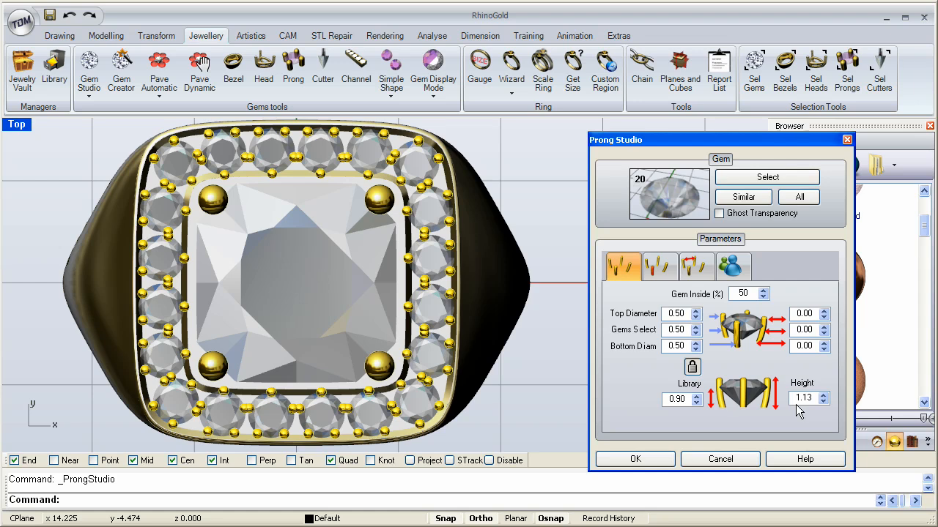
{"action": "mouse_move", "coordinate": [706, 405]}
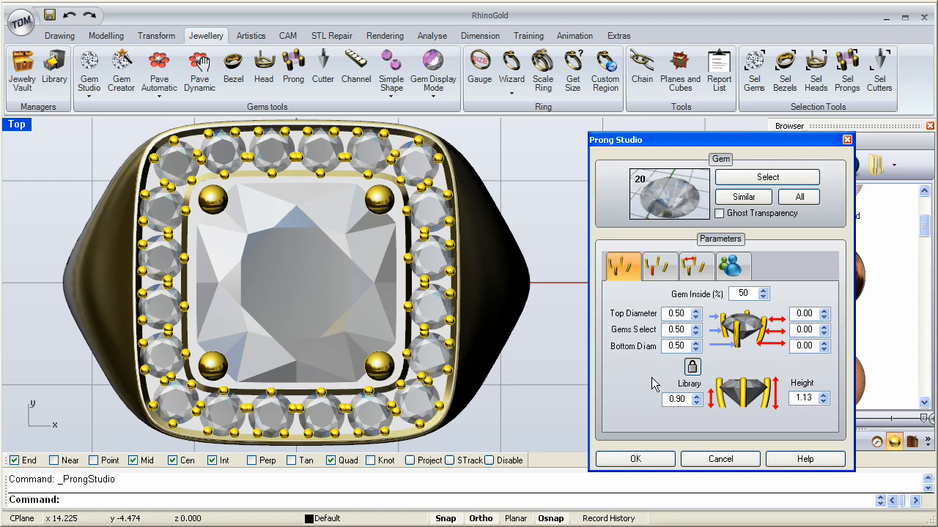
{"action": "left_click", "coordinate": [803, 398]}
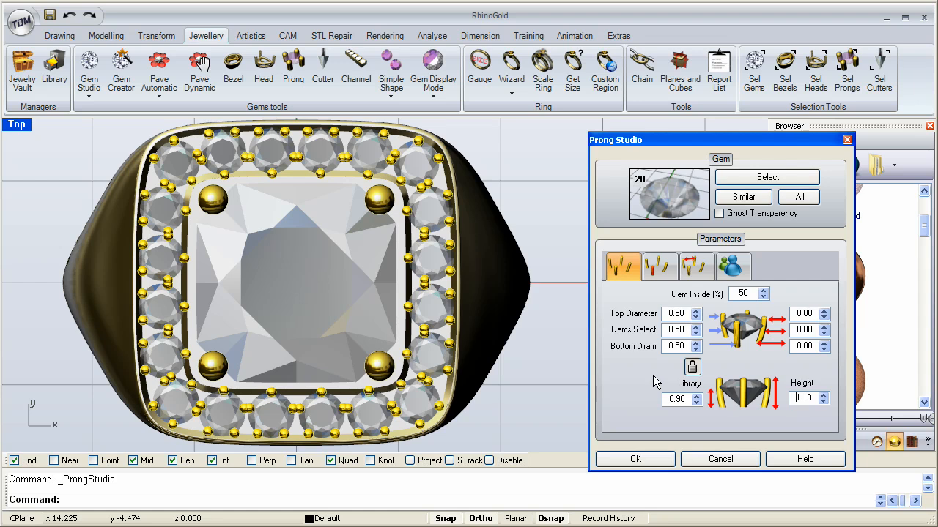
{"action": "mouse_move", "coordinate": [661, 380]}
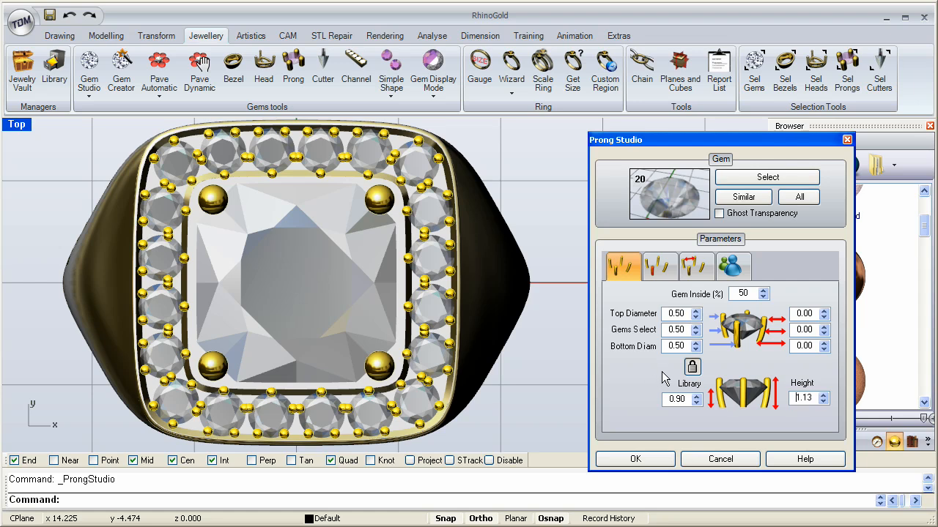
{"action": "mouse_move", "coordinate": [661, 378]}
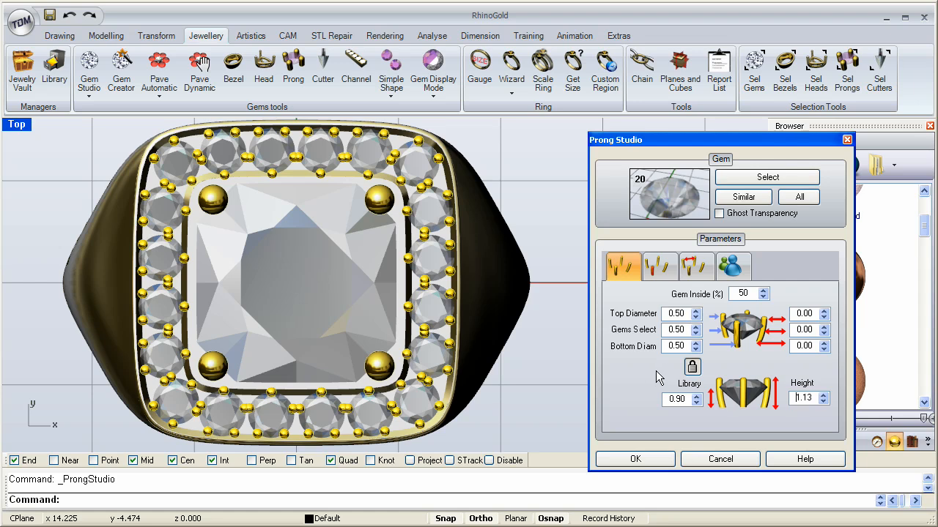
{"action": "mouse_move", "coordinate": [654, 379]}
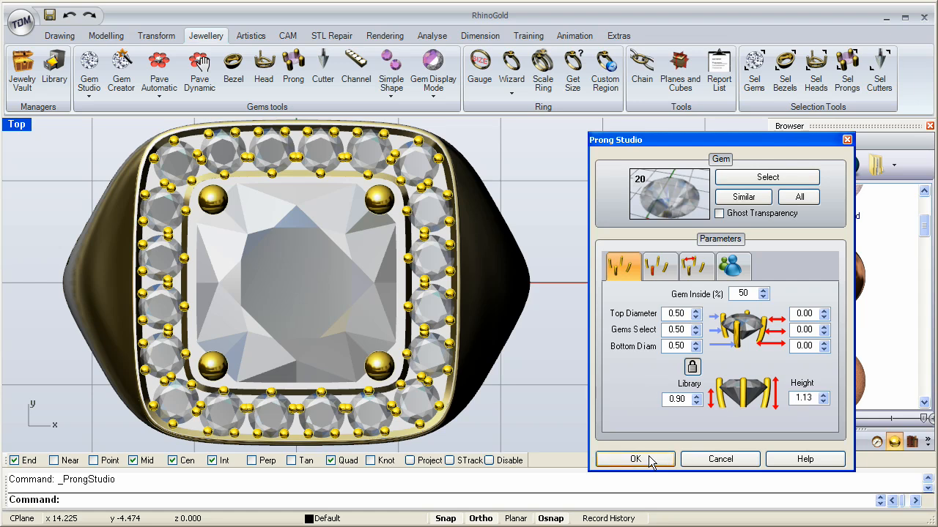
{"action": "left_click", "coordinate": [635, 459]}
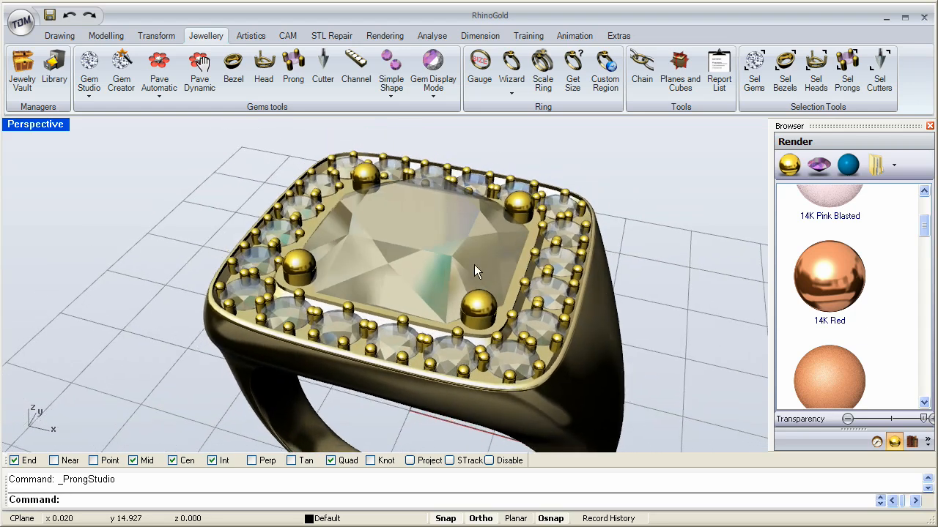
Orbit the ring in Perspective to inspect the finished prong-set halo.
{"action": "left_click_drag", "start_coordinate": [476, 271], "coordinate": [501, 381]}
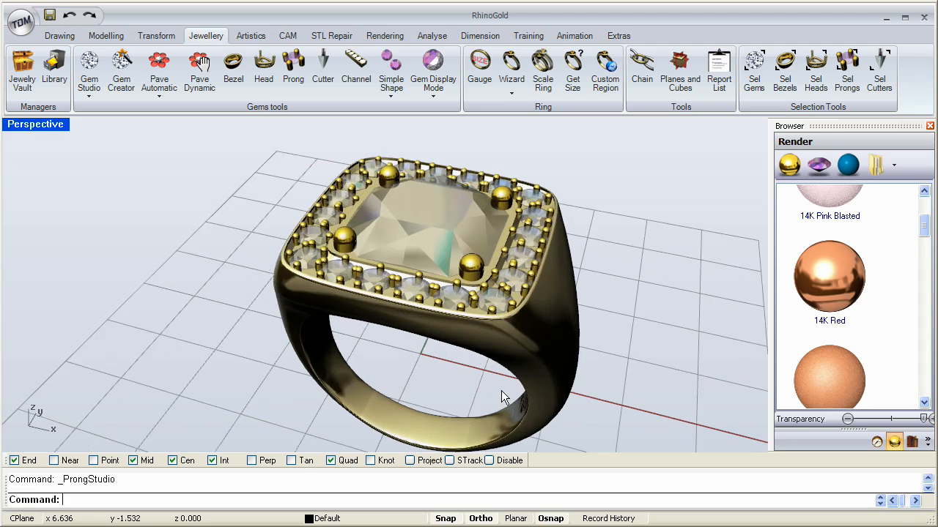
{"action": "mouse_move", "coordinate": [342, 276]}
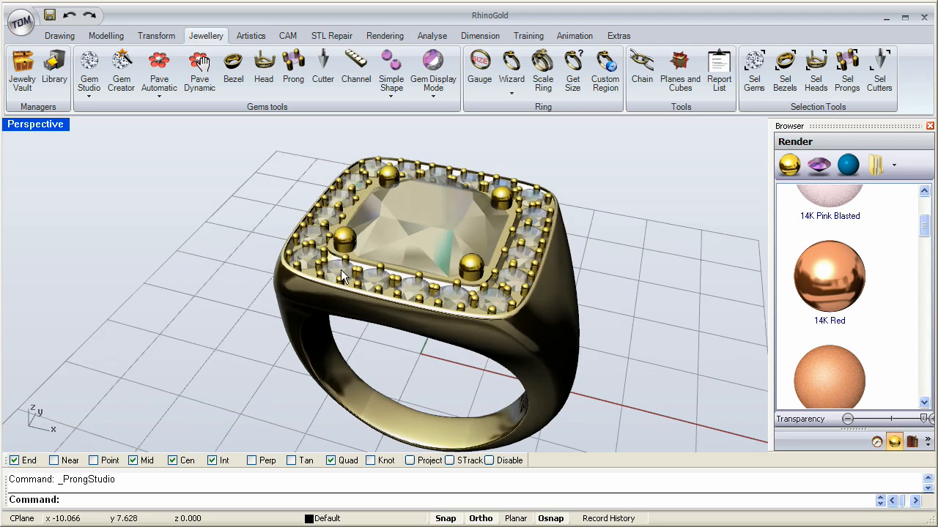
{"action": "mouse_move", "coordinate": [312, 240]}
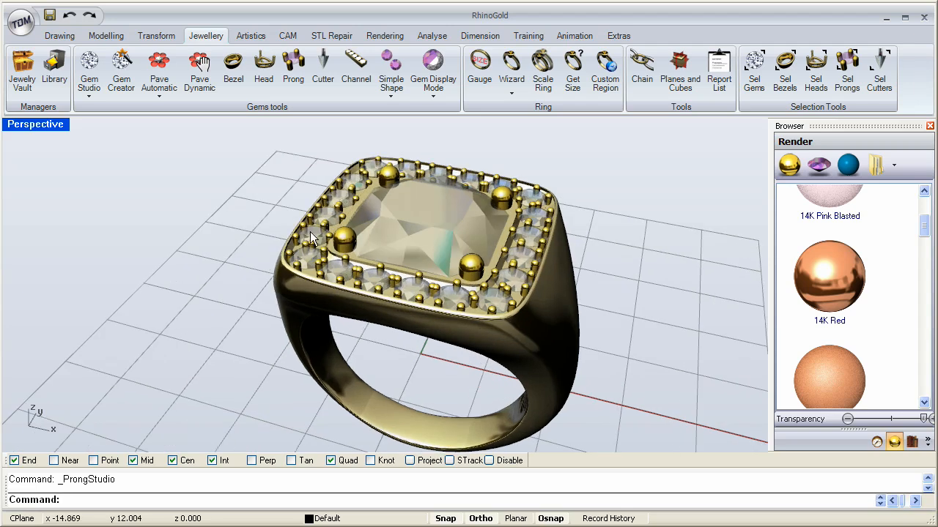